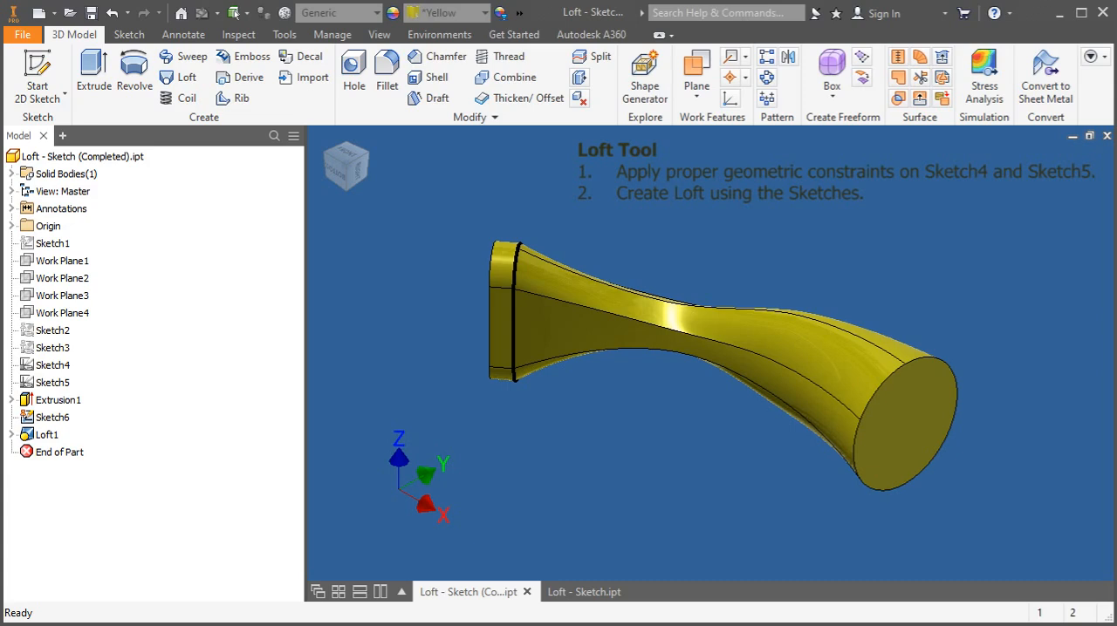
mouse_move(526, 555)
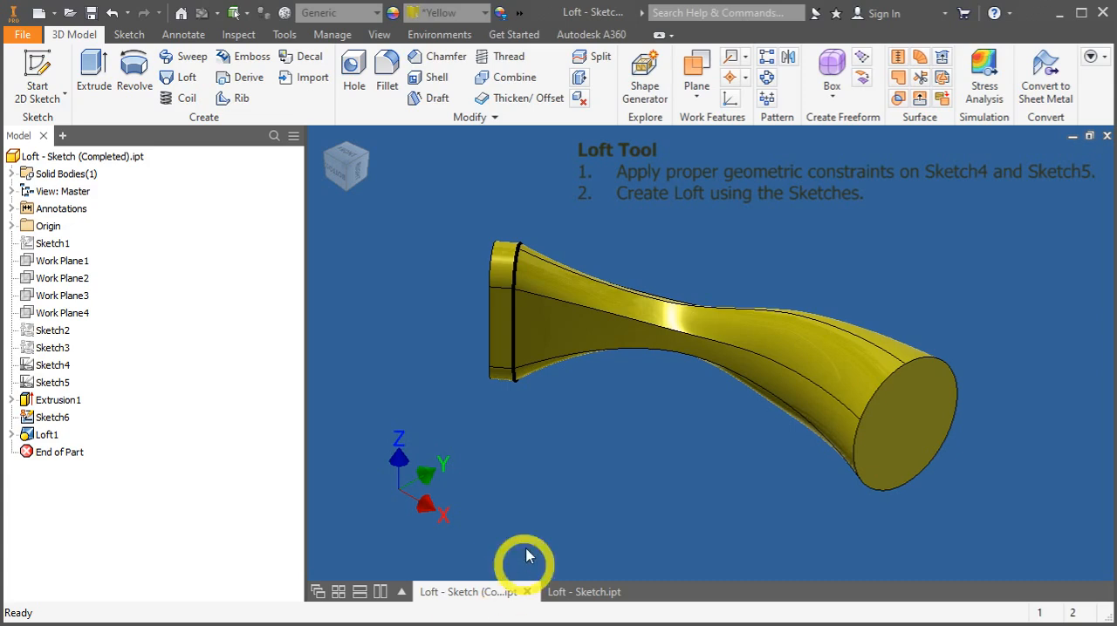
Orbit the finished horn-shaped loft to inspect it from several angles
drag(523, 558, 694, 454)
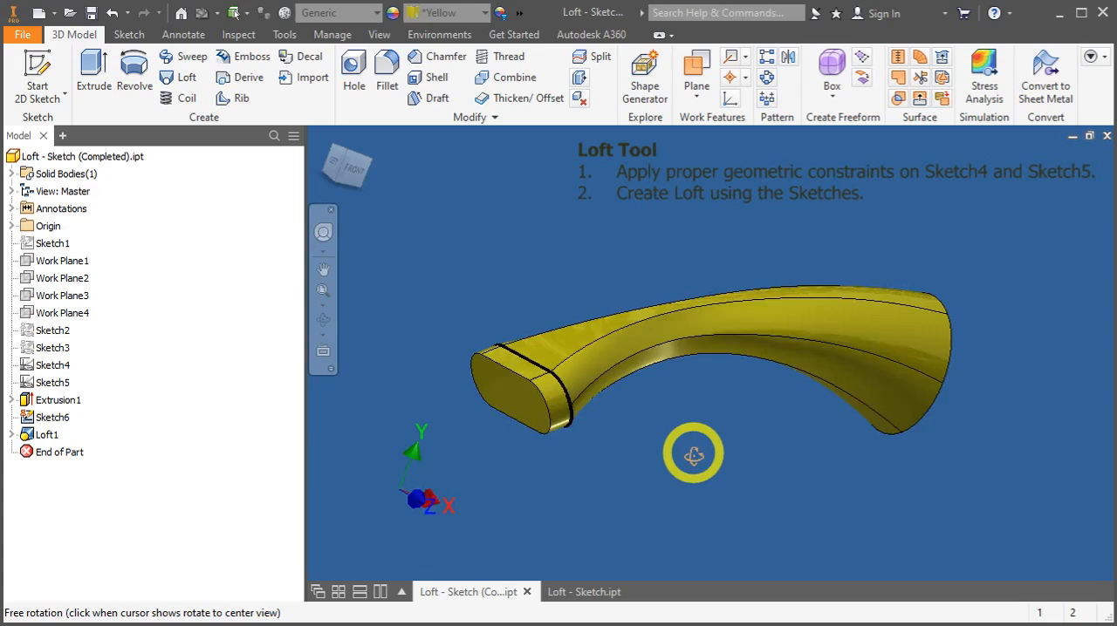
drag(693, 453, 593, 401)
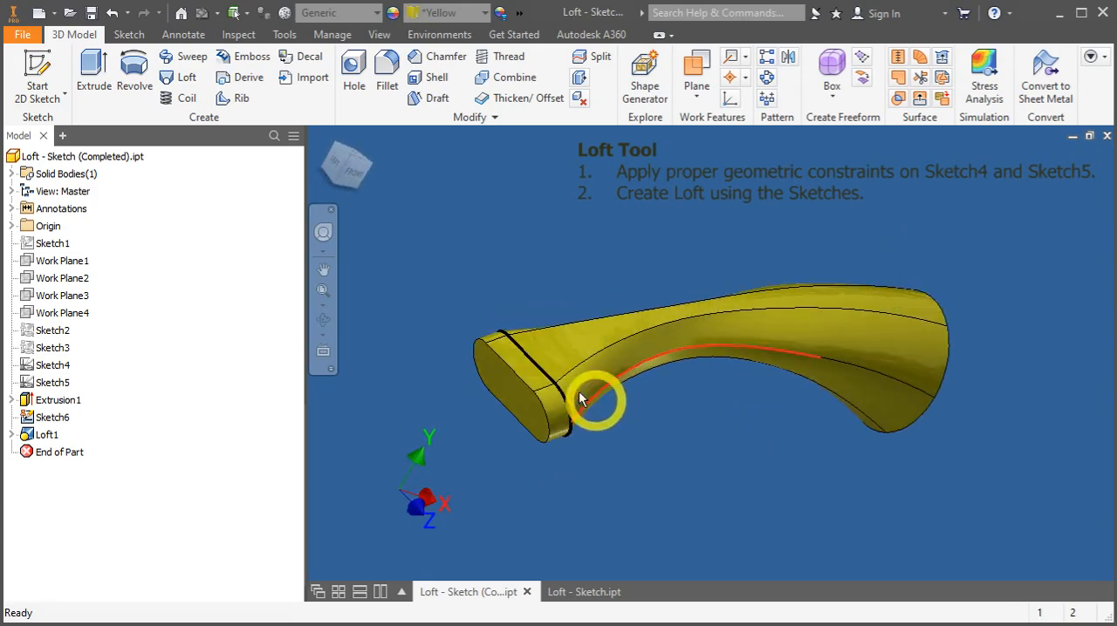
drag(598, 402, 510, 353)
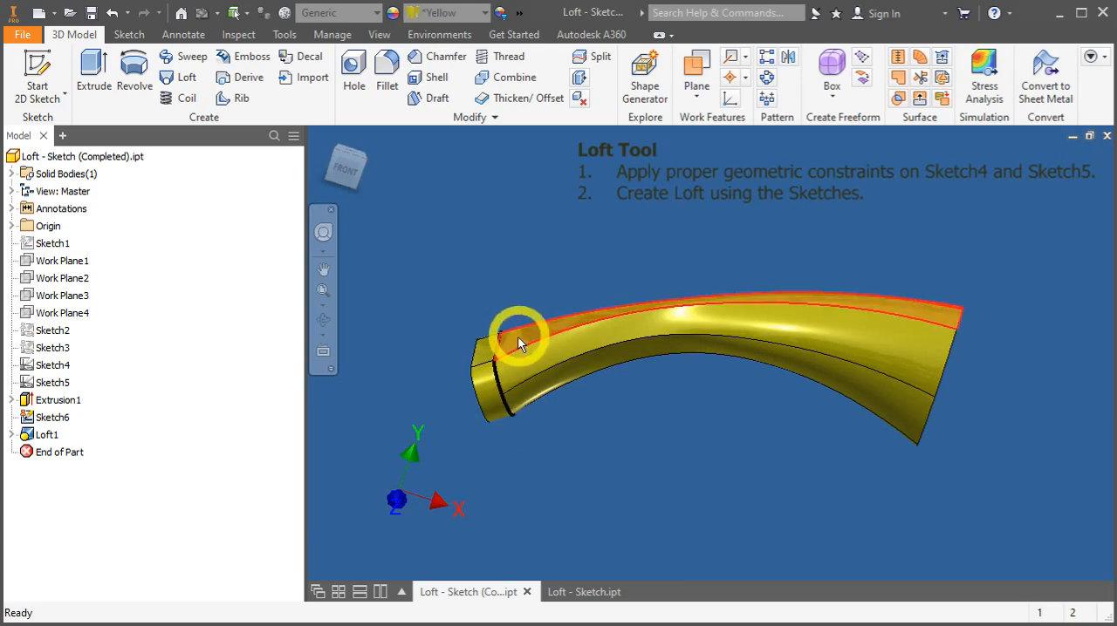
drag(519, 342, 672, 353)
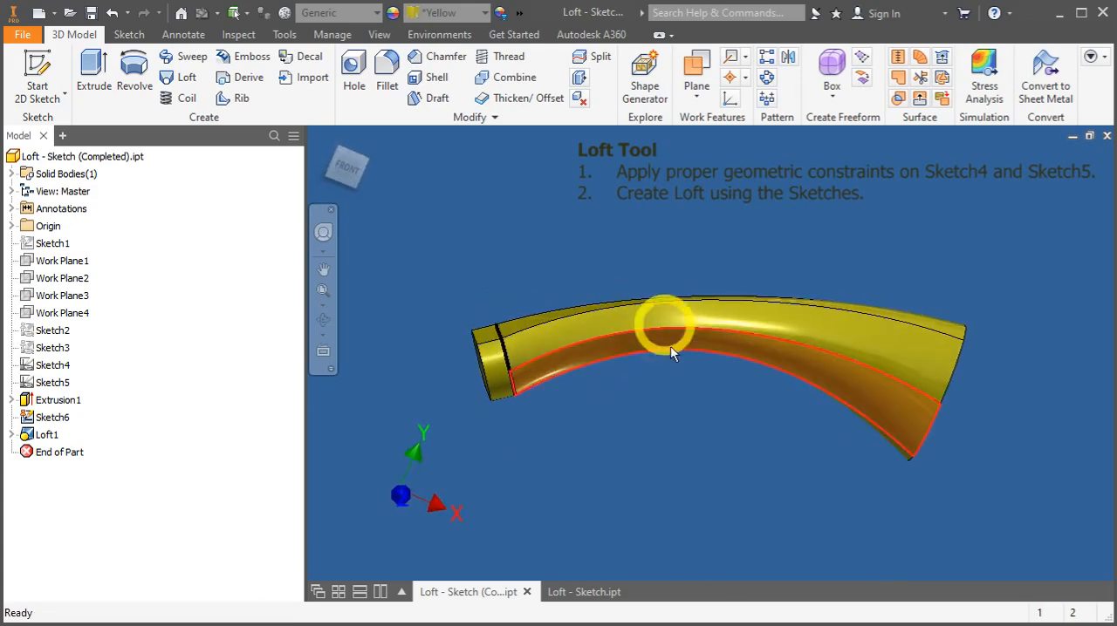
drag(668, 332, 733, 428)
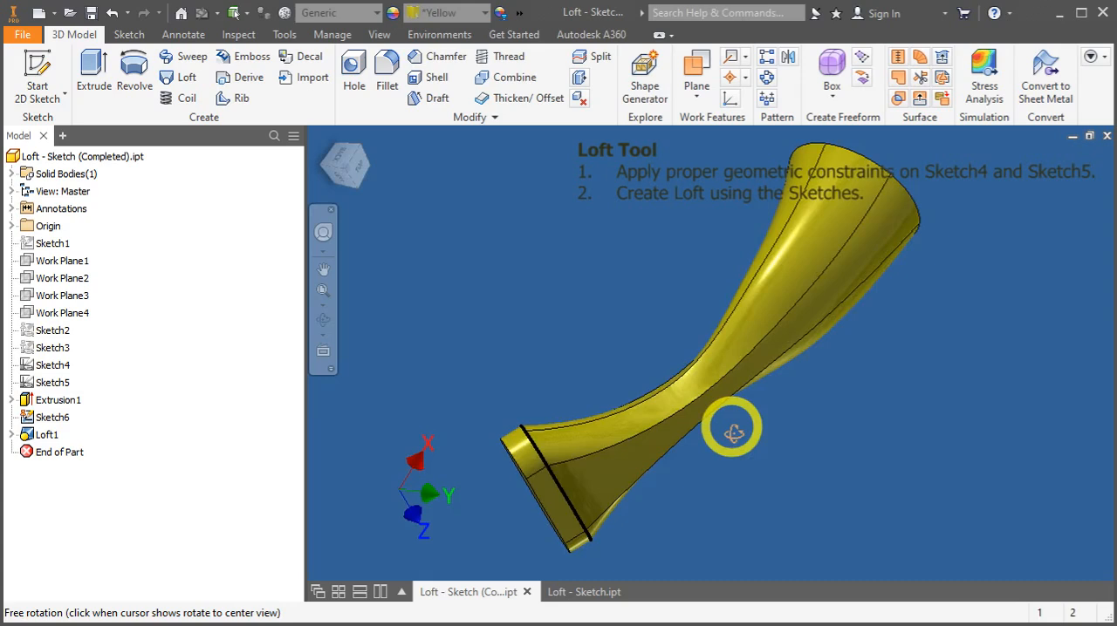
drag(731, 428, 646, 317)
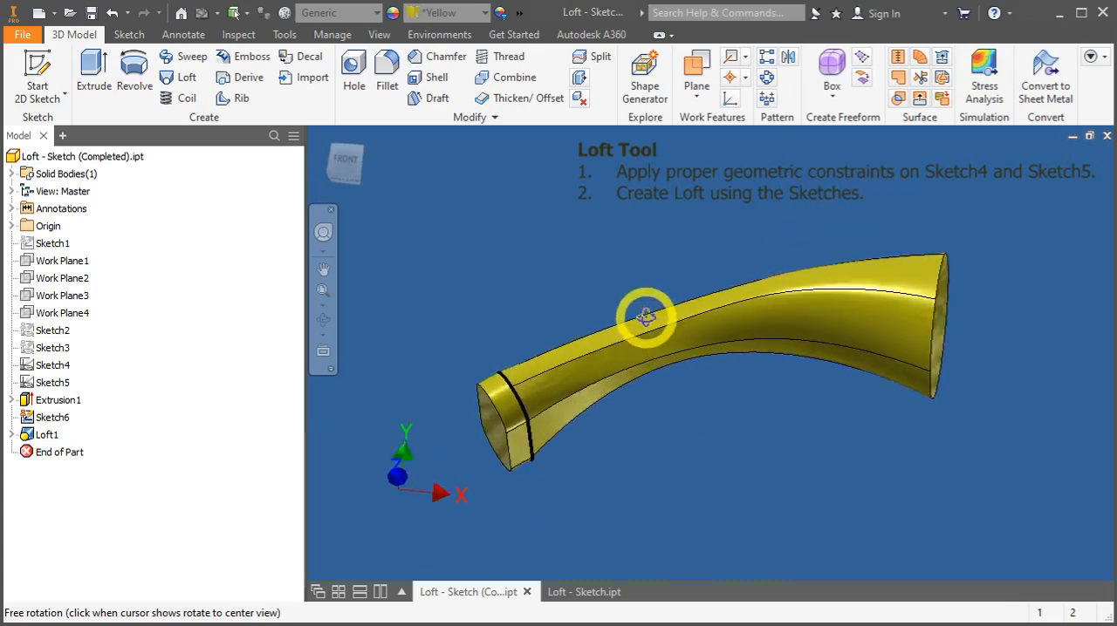
drag(646, 318, 715, 358)
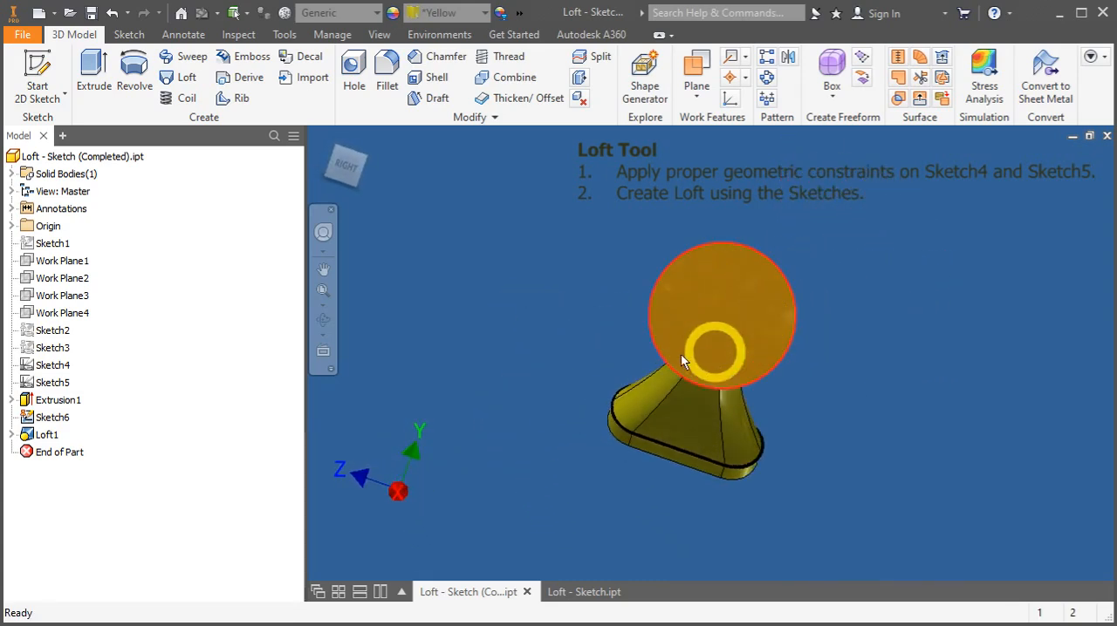
drag(720, 349, 824, 441)
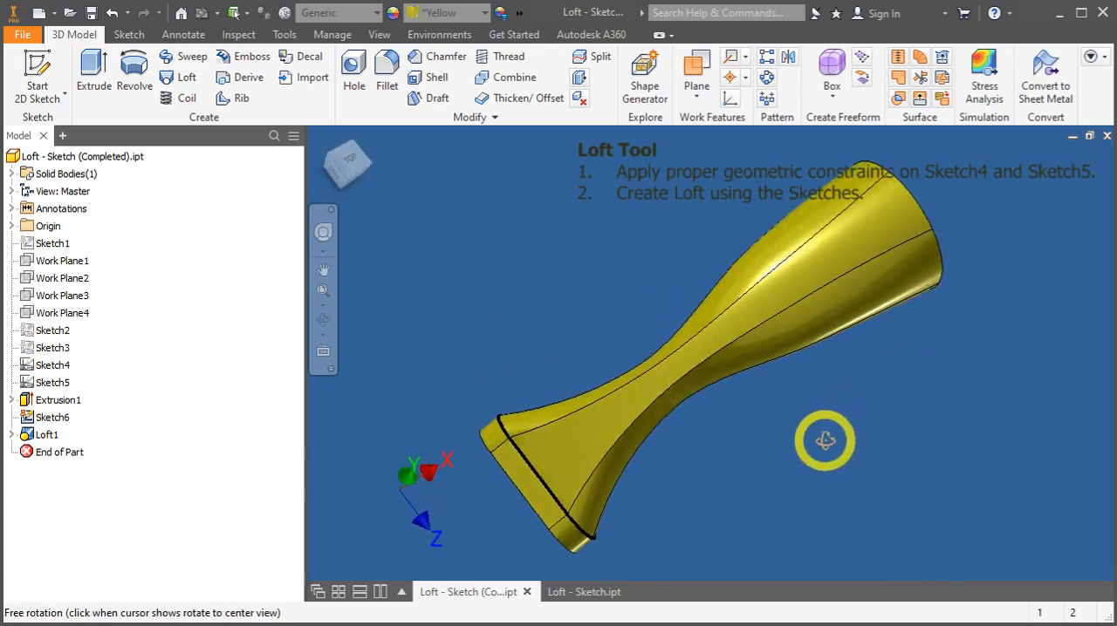
drag(825, 440, 558, 461)
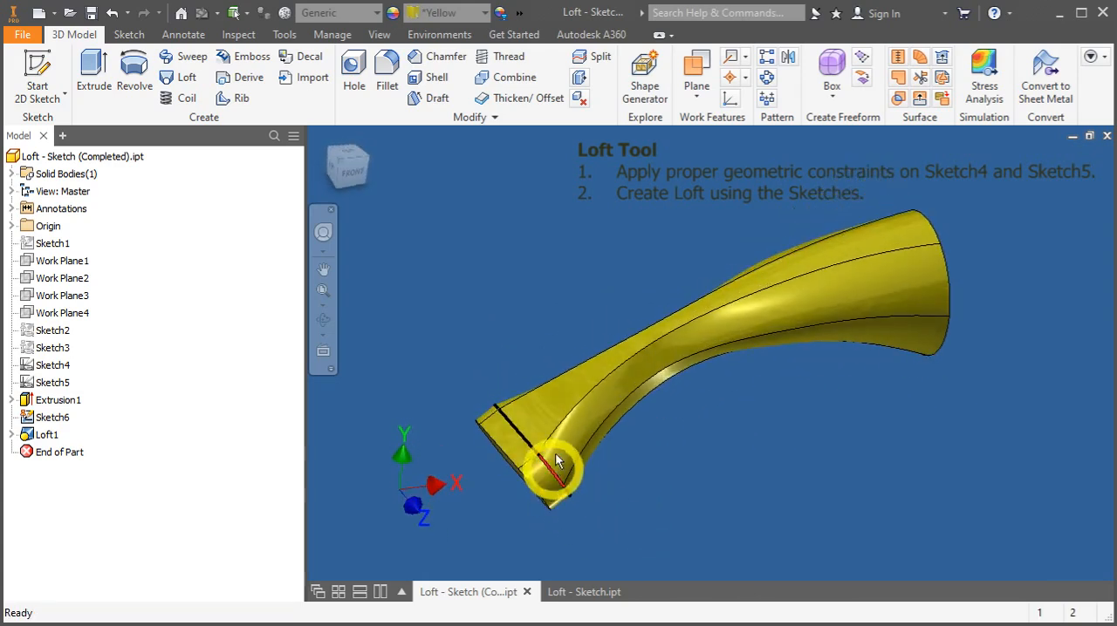
drag(559, 458, 665, 364)
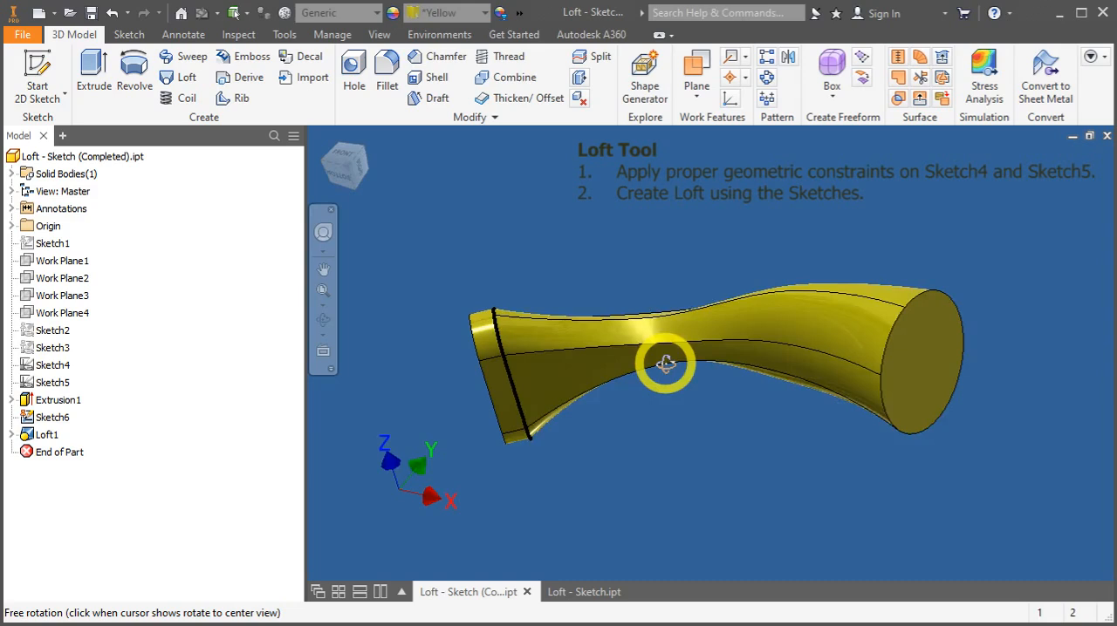
drag(665, 363, 602, 554)
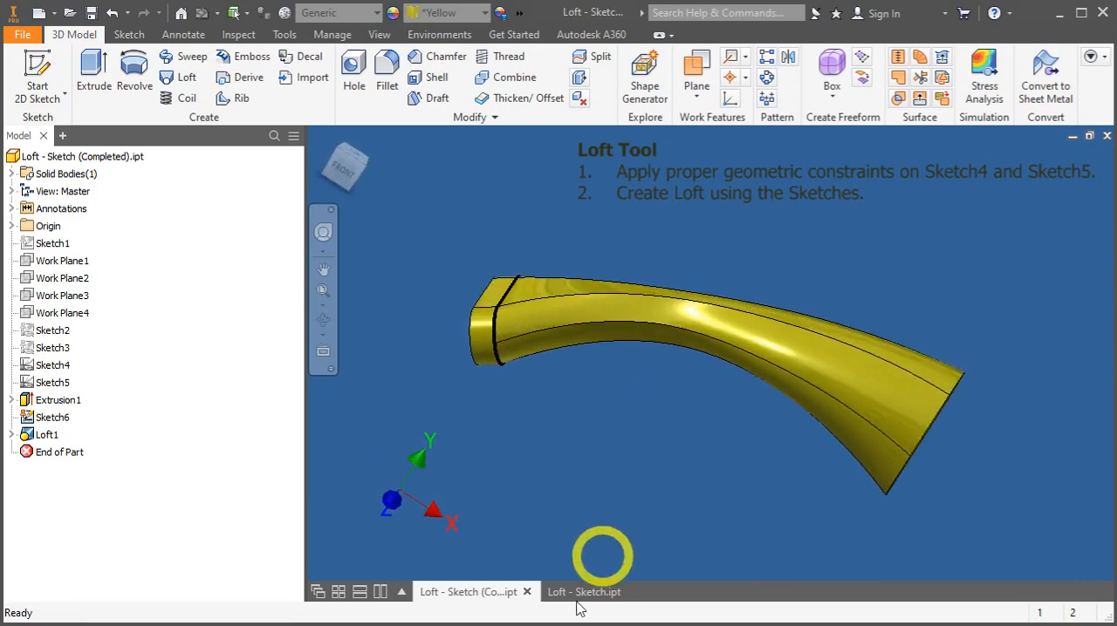
Switch to the Loft - Sketch part, view the profile sketches, and select Sketch4
click(584, 591)
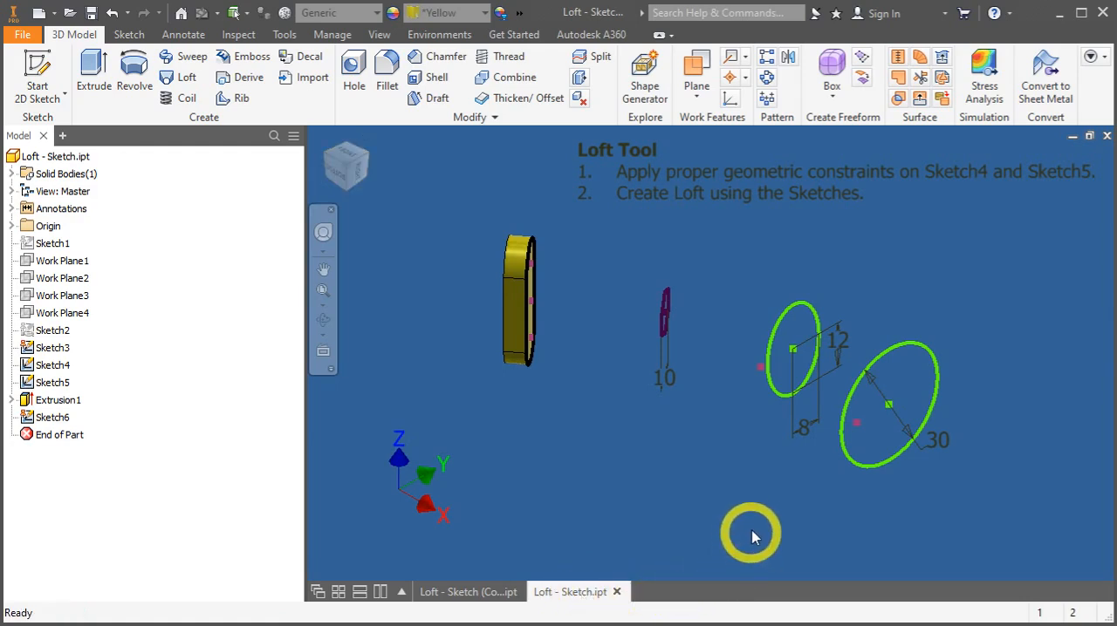
drag(751, 535, 617, 410)
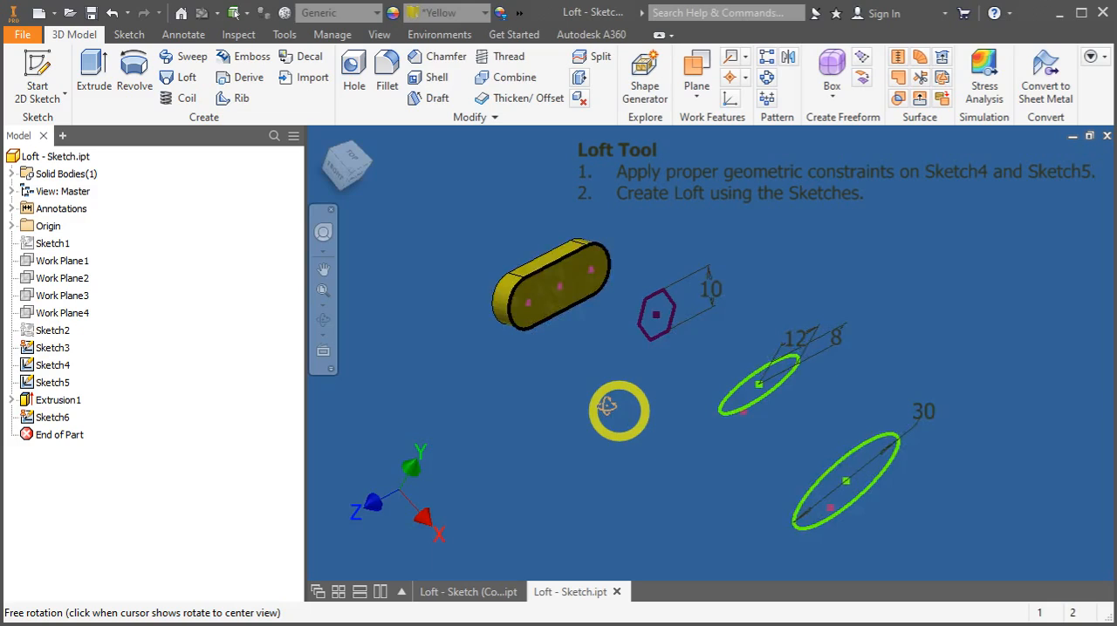
drag(620, 410, 728, 390)
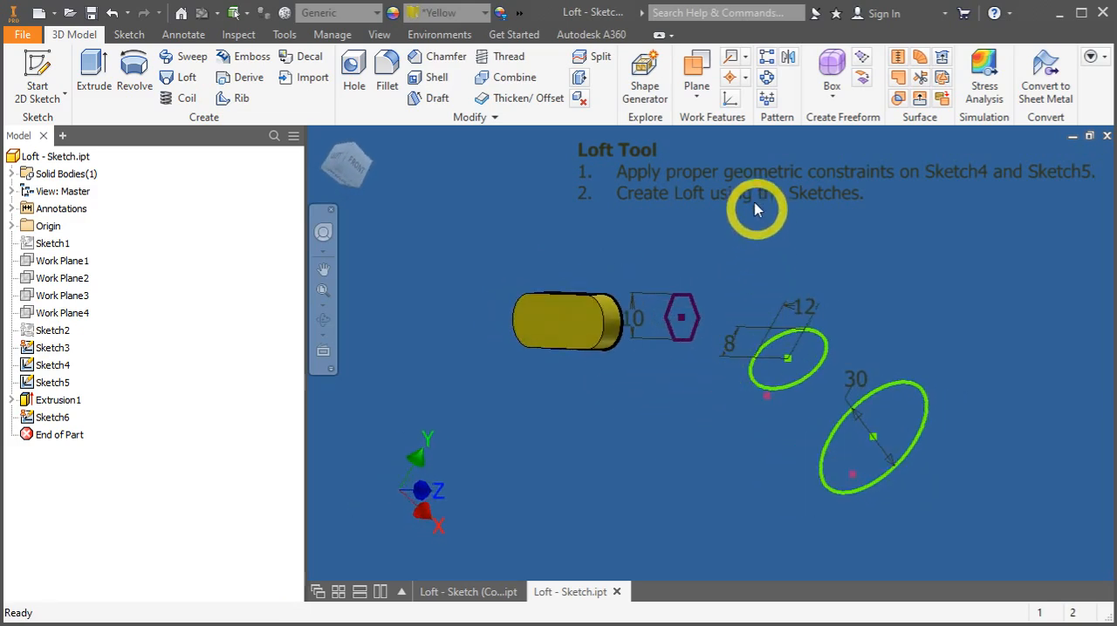
mouse_move(836, 177)
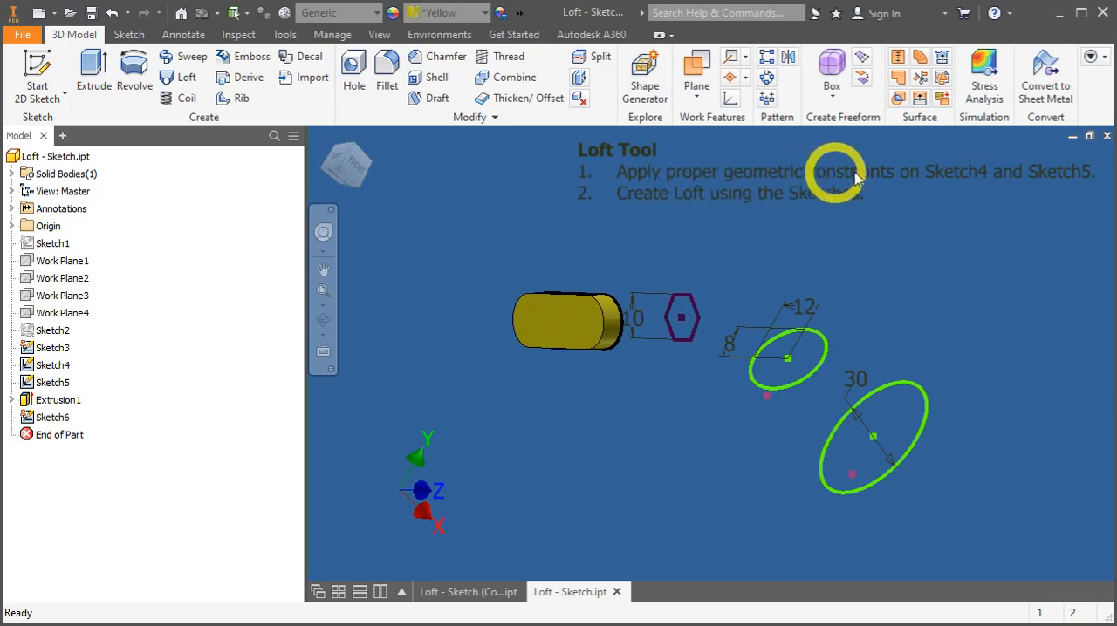
mouse_move(903, 398)
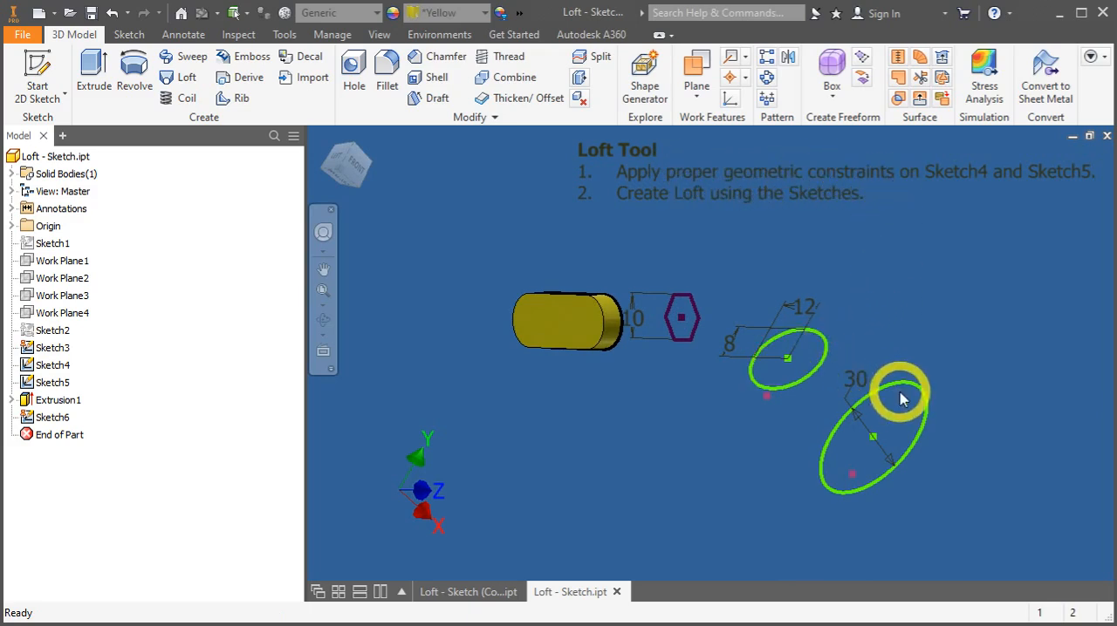
click(899, 384)
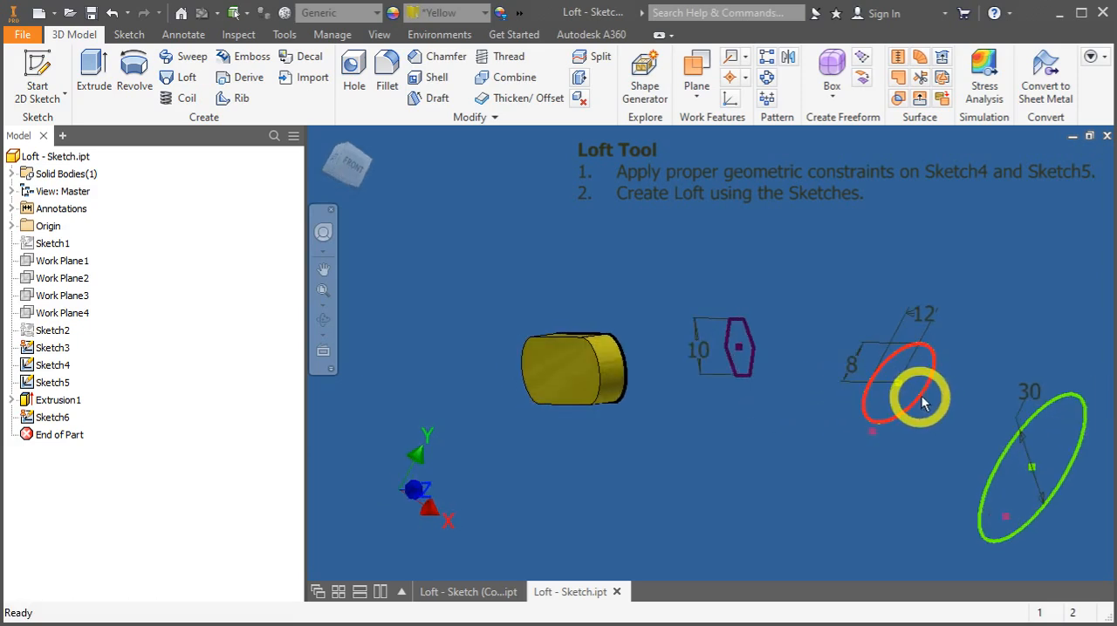
drag(921, 402, 772, 434)
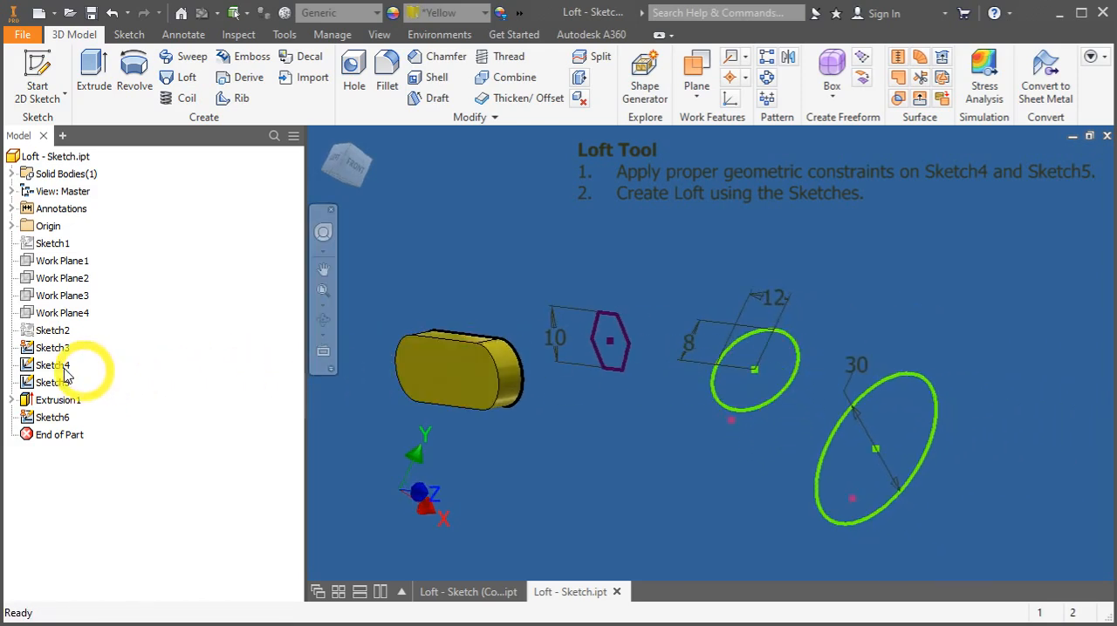
click(50, 364)
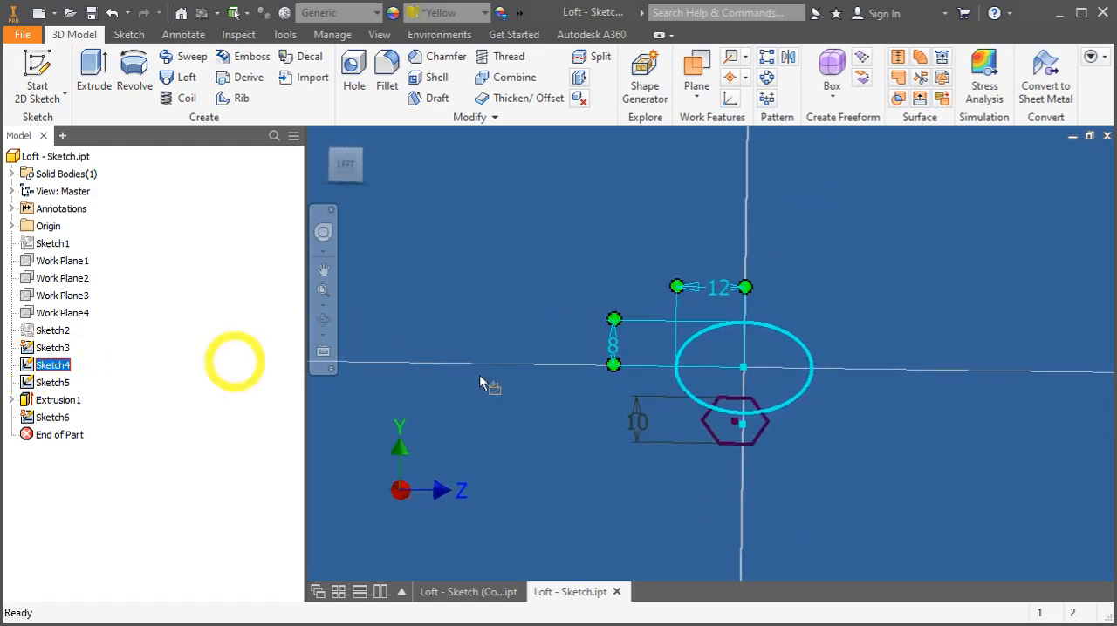
Edit Sketch4 and drag its ellipse off the axis to test constraints
double_click(52, 364)
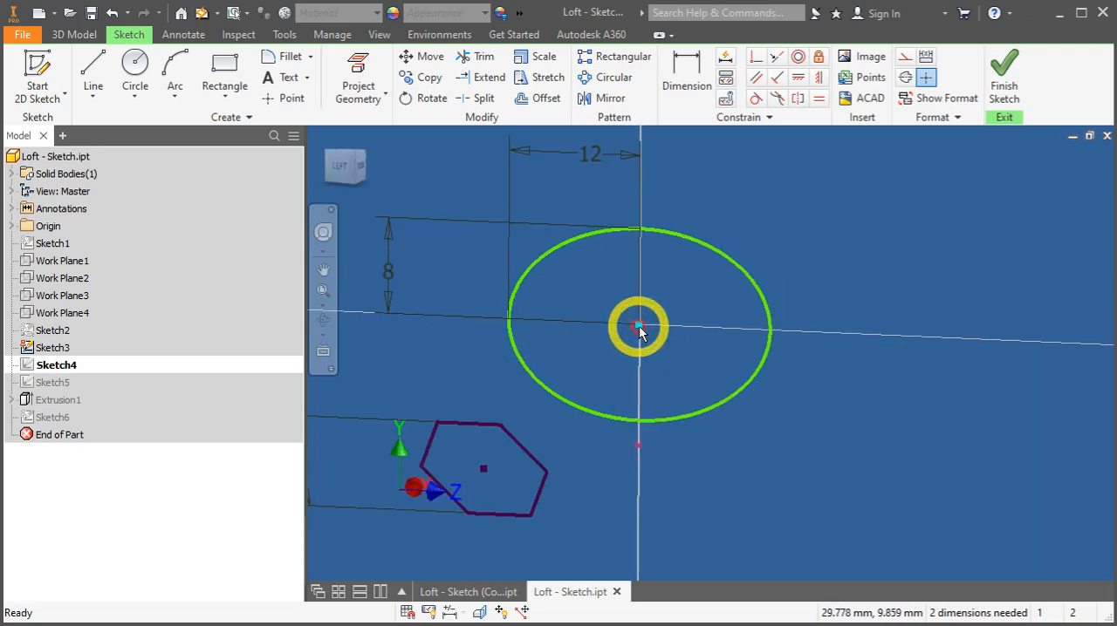
drag(637, 327, 615, 427)
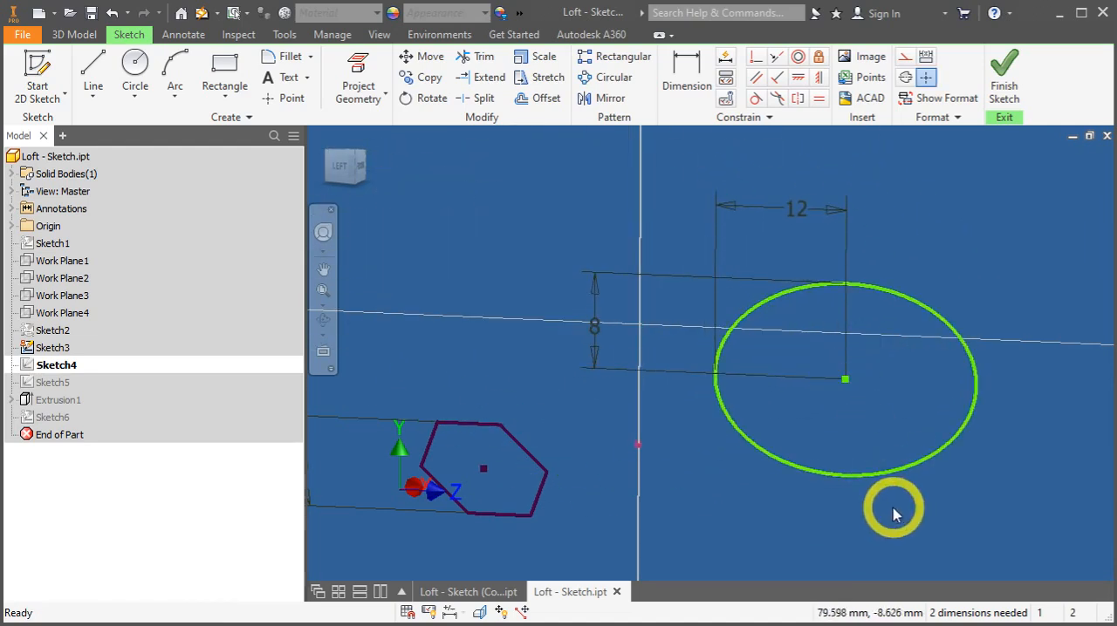
mouse_move(883, 512)
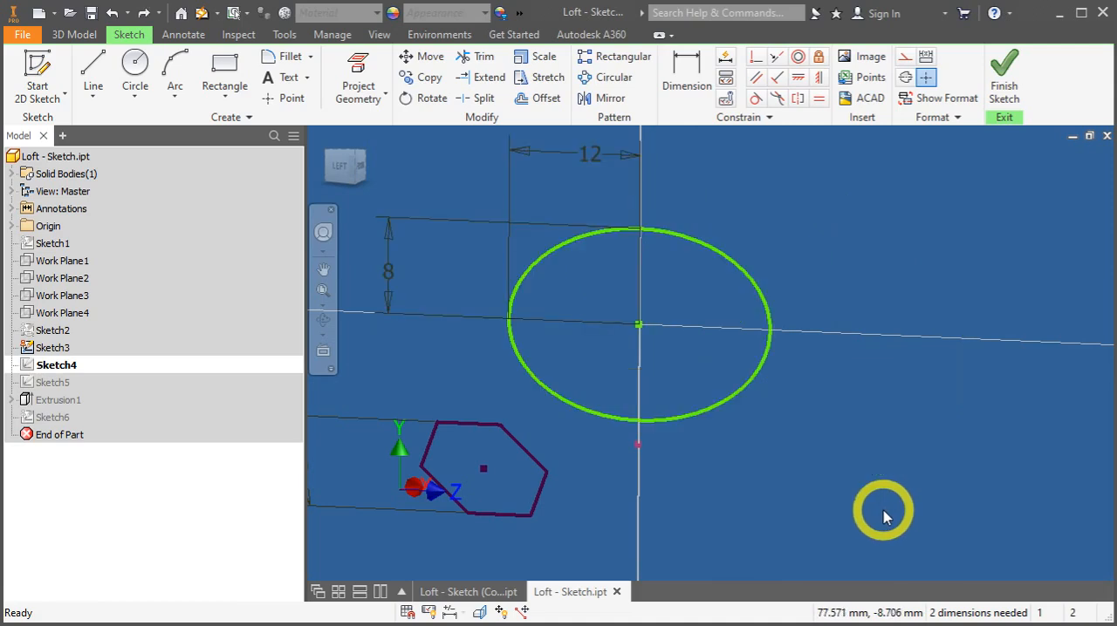
mouse_move(639, 327)
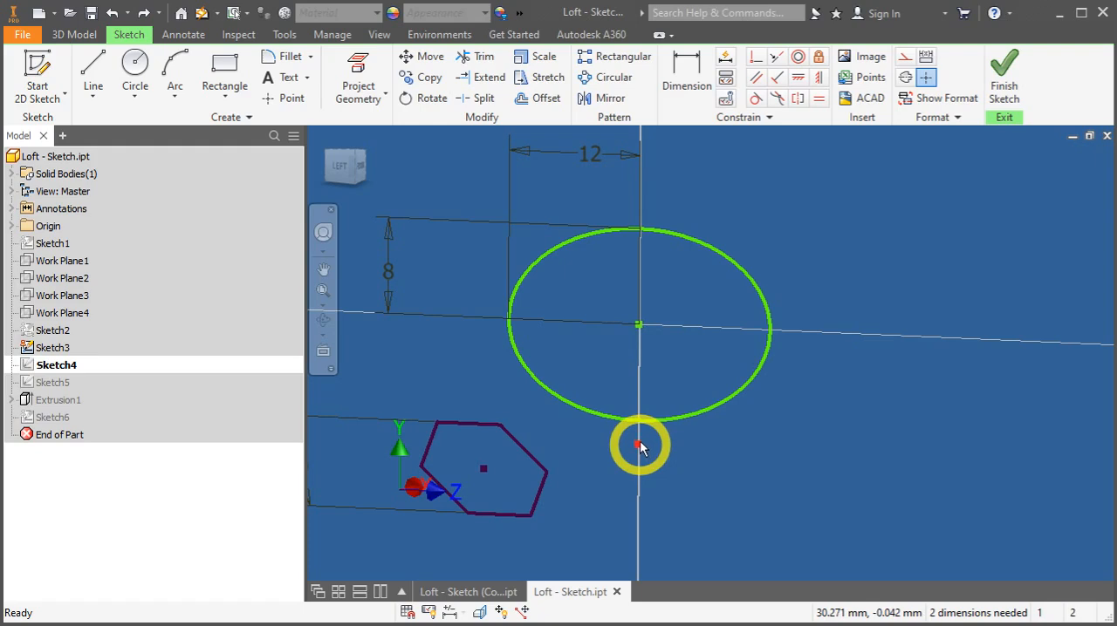
mouse_move(674, 292)
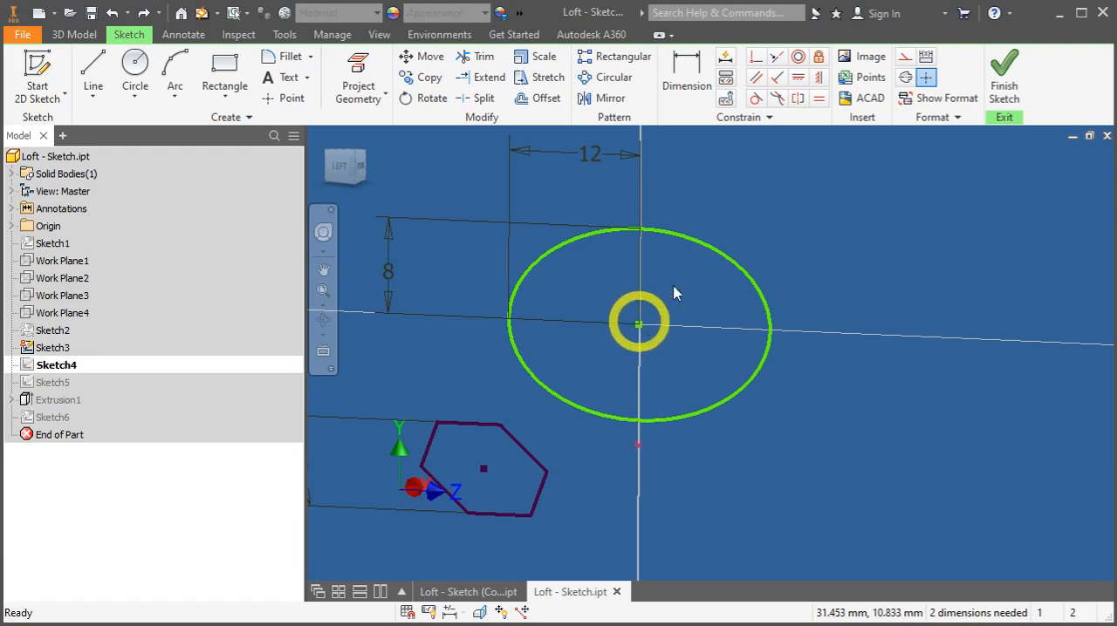
Add a 10 mm vertical dimension from the ellipse centre to the lower point
click(686, 77)
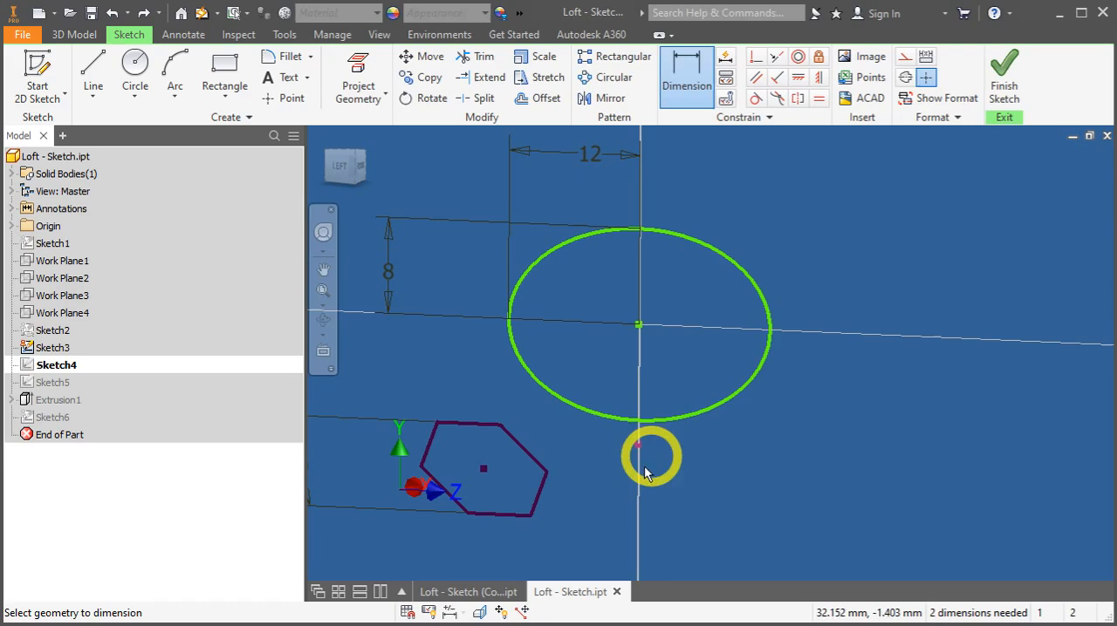
mouse_move(637, 327)
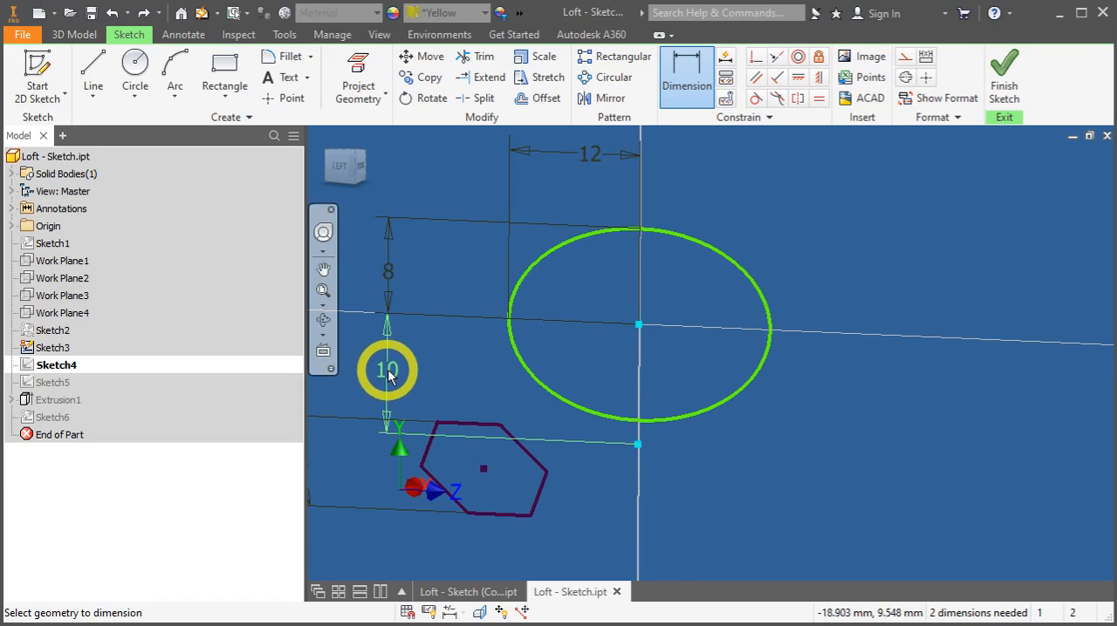
click(386, 370)
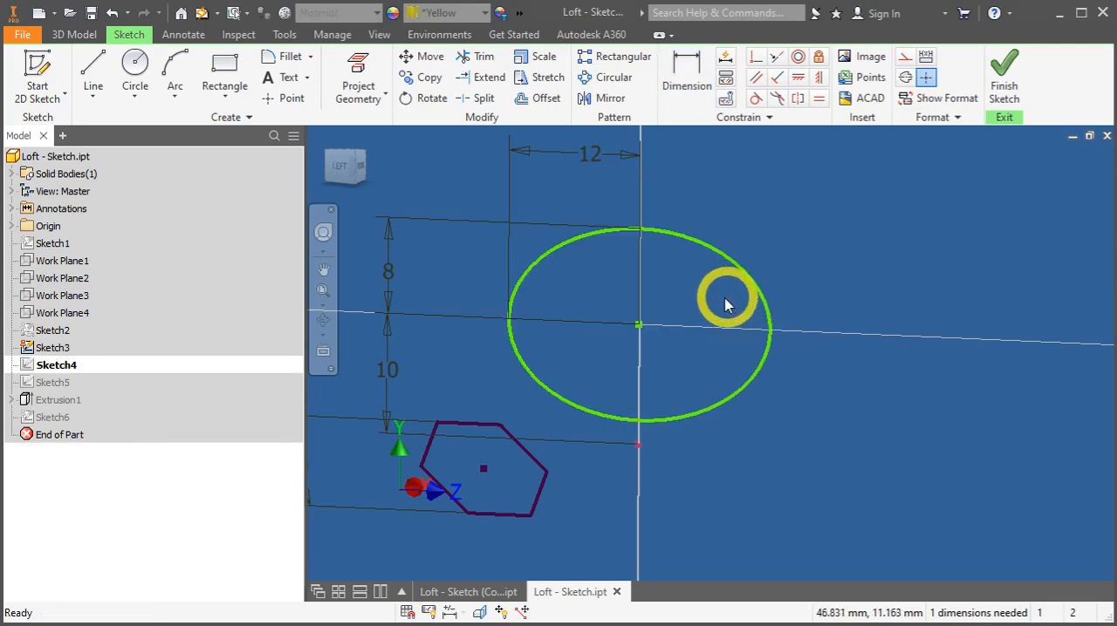
drag(729, 304, 676, 327)
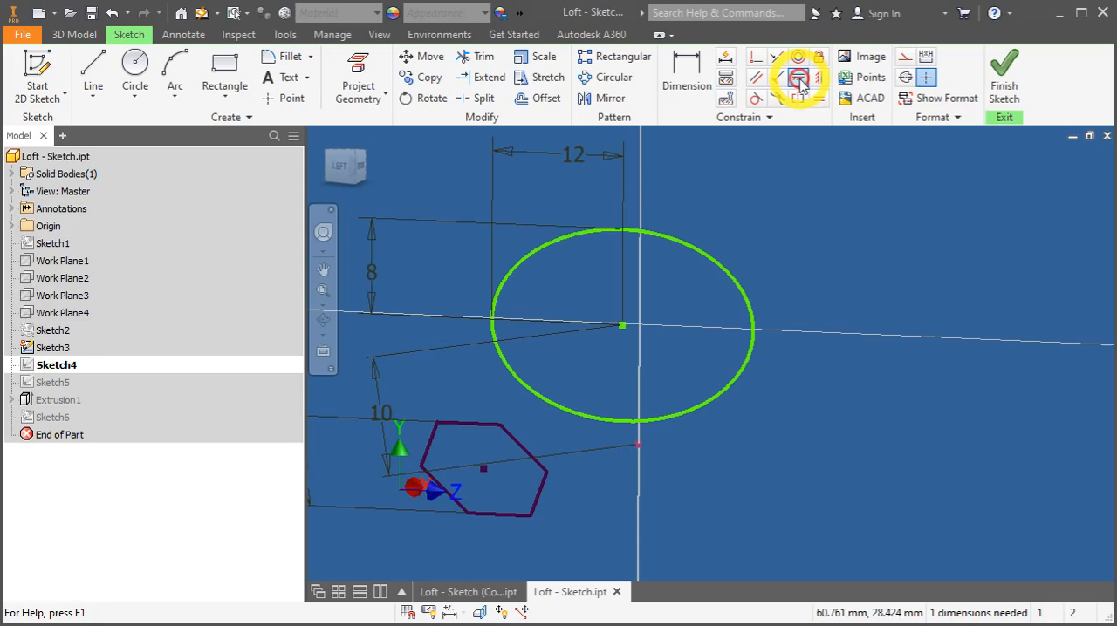
Align the ellipse centre with the lower point and finish Sketch4
click(796, 78)
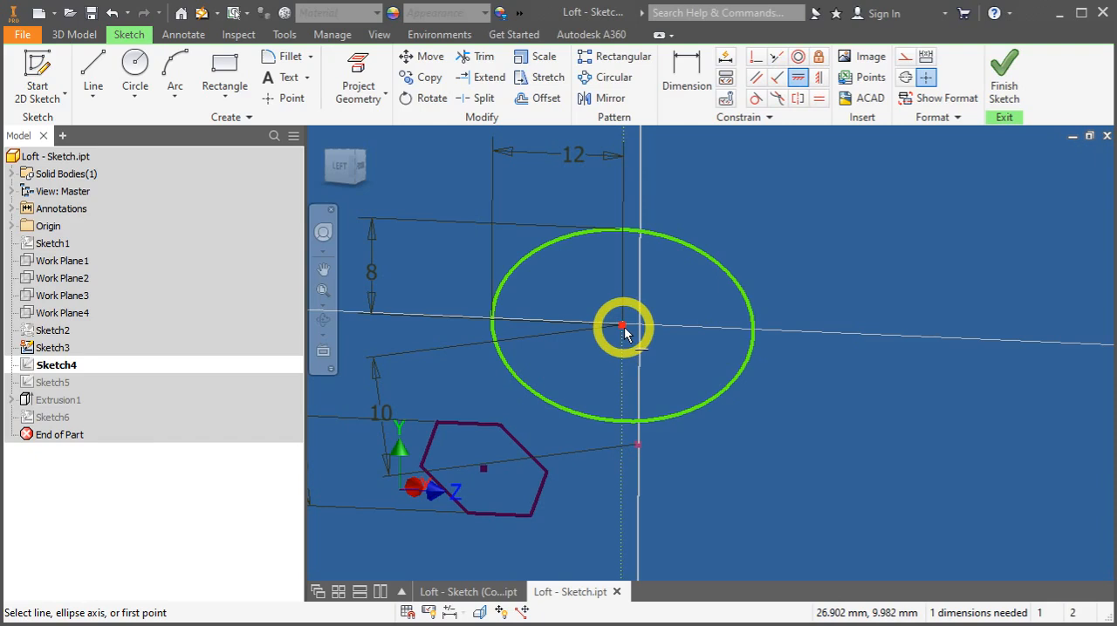
mouse_move(624, 334)
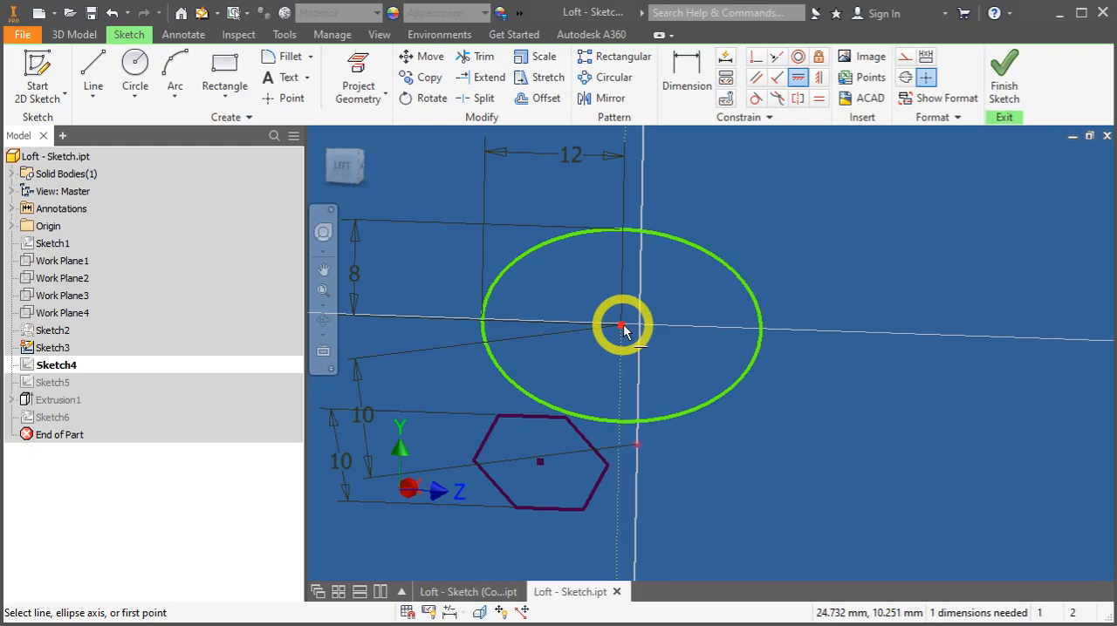
mouse_move(637, 449)
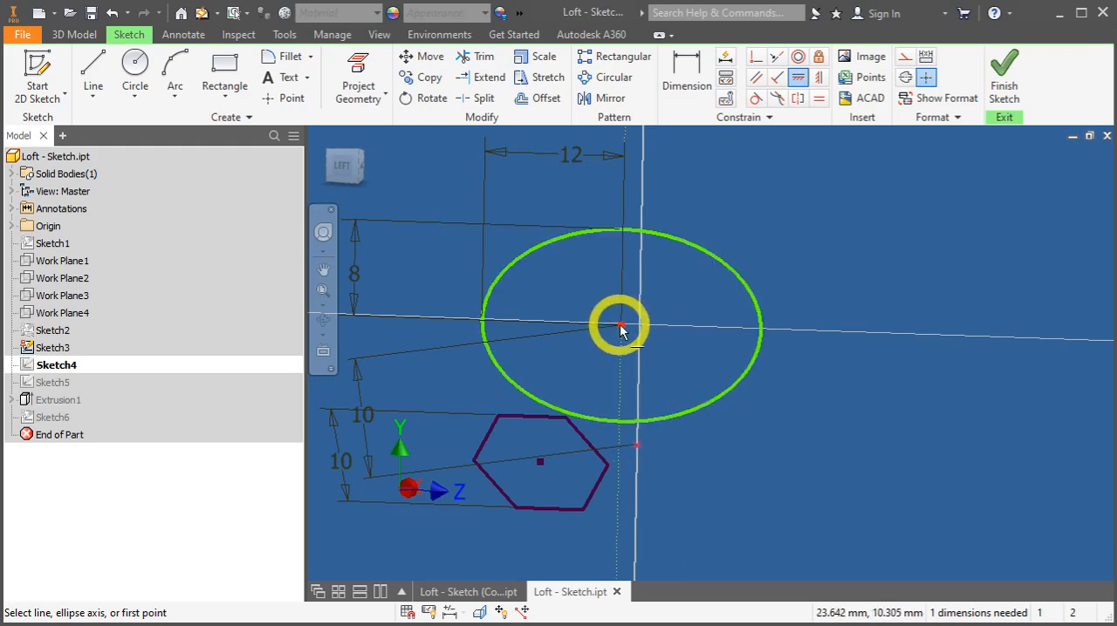
click(620, 327)
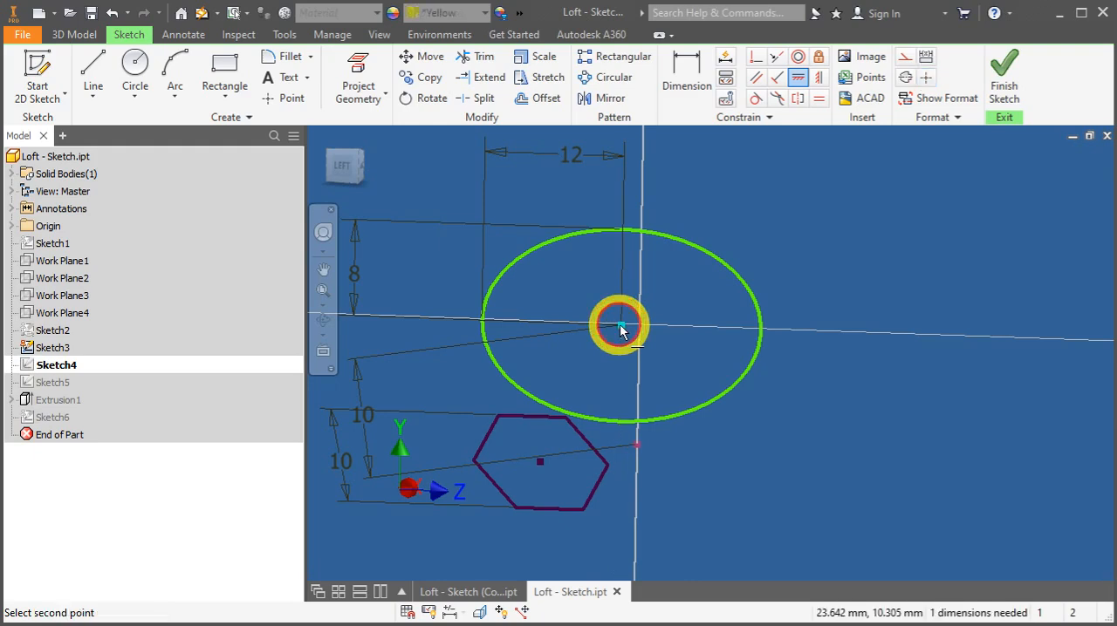
mouse_move(641, 453)
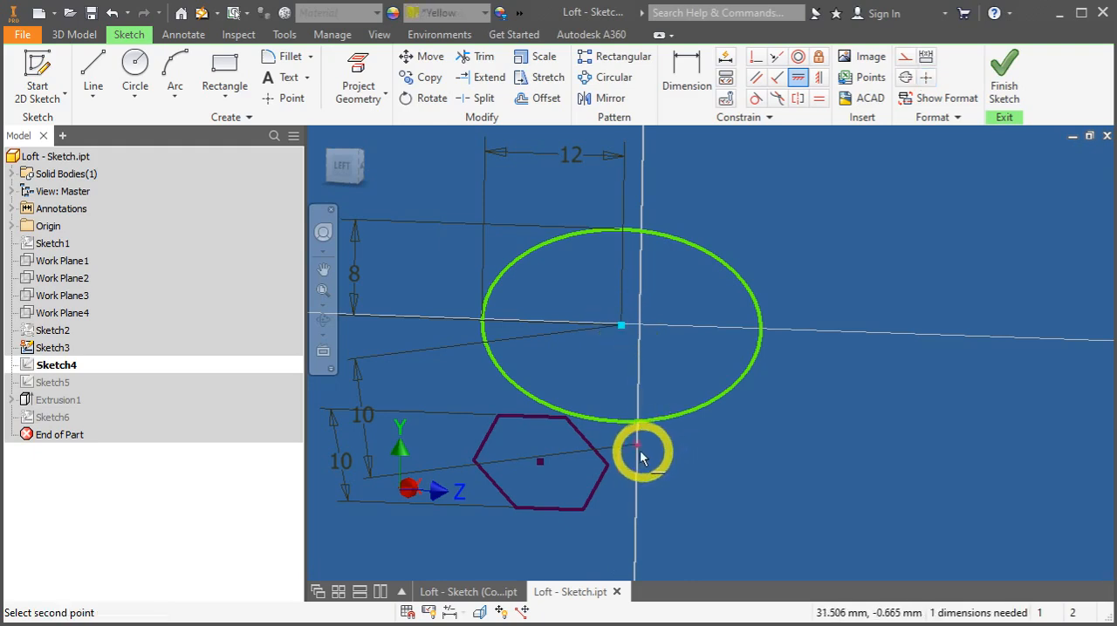
click(640, 450)
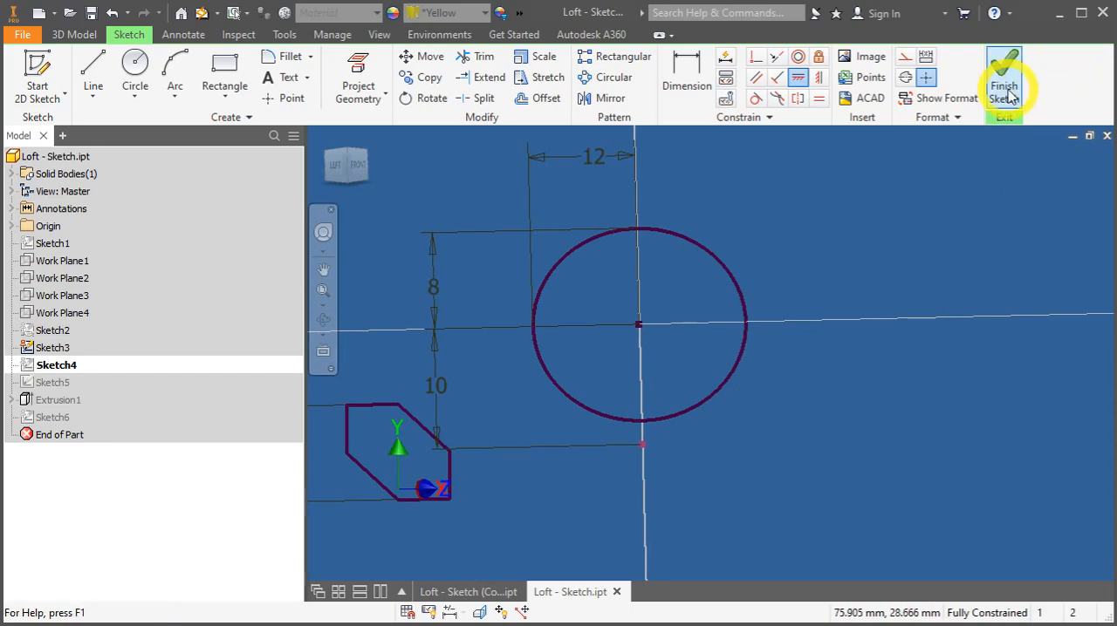
click(1004, 74)
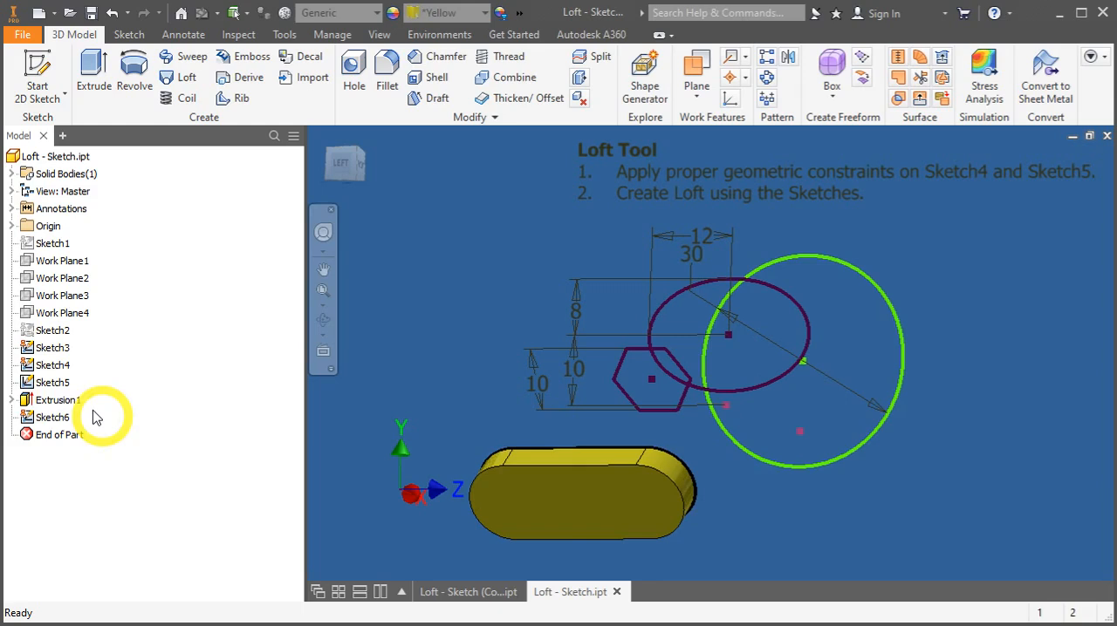
Edit Sketch5, align the 30 mm circle's centre, and add a 10 mm dimension
click(52, 382)
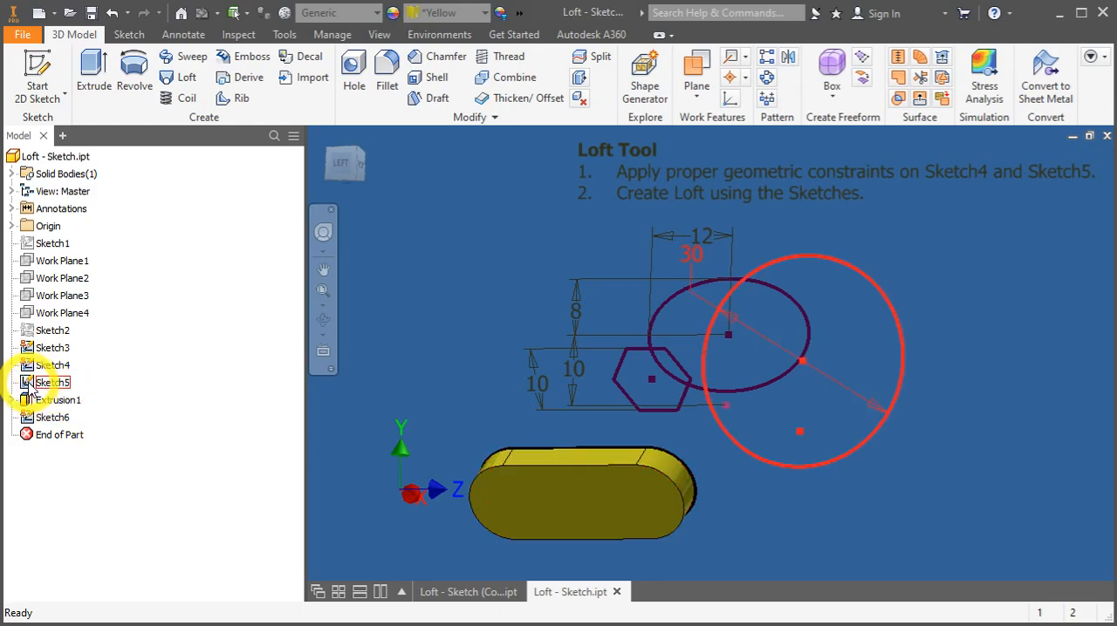
double_click(49, 382)
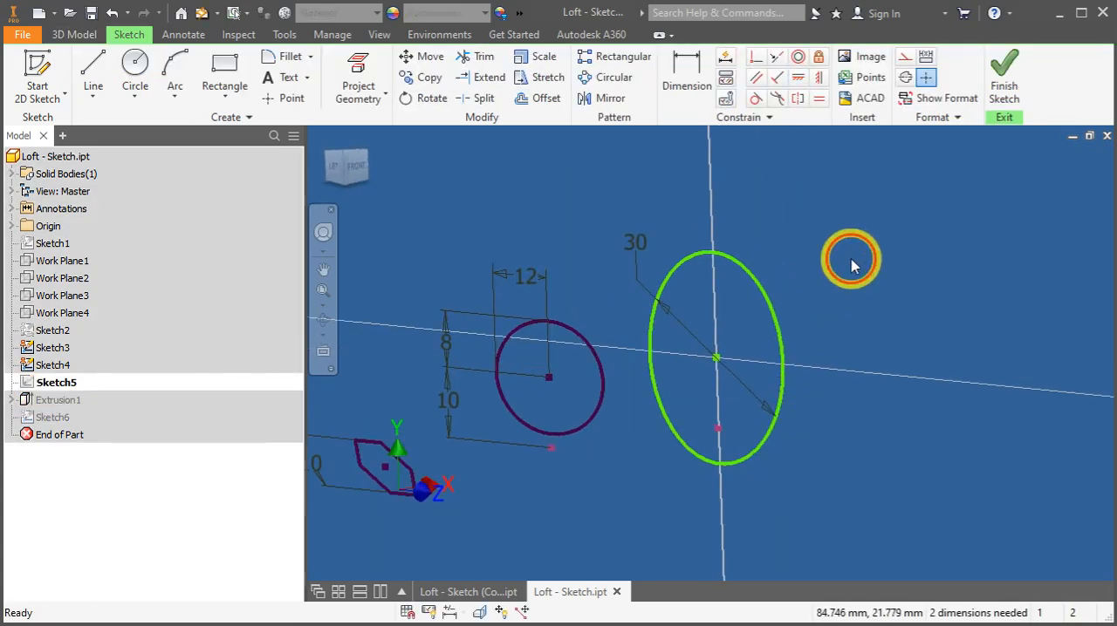
mouse_move(795, 78)
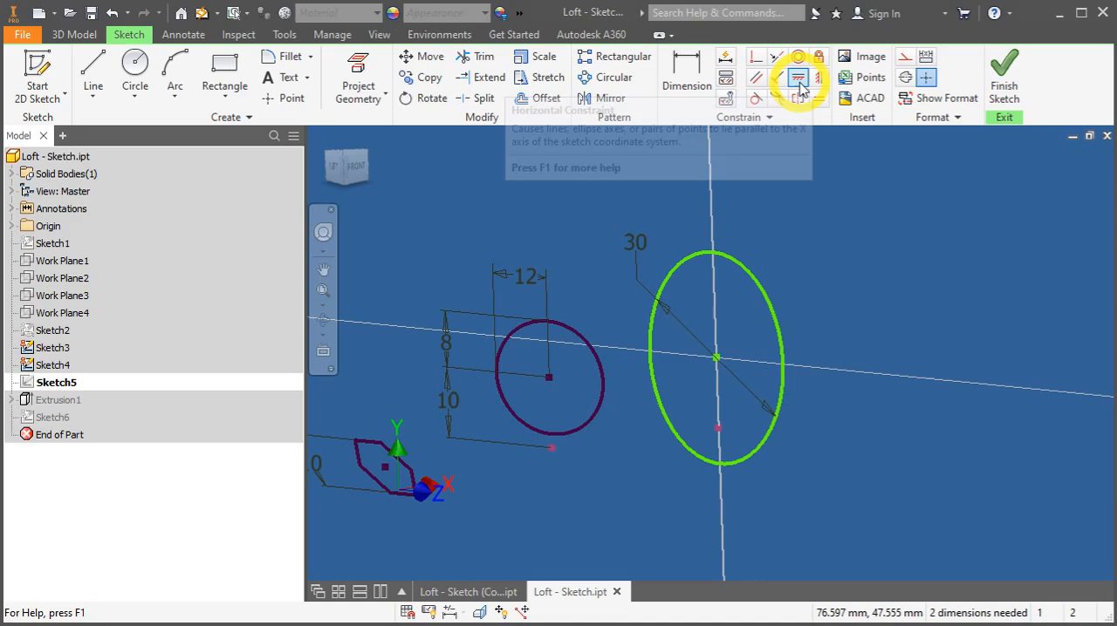
click(796, 76)
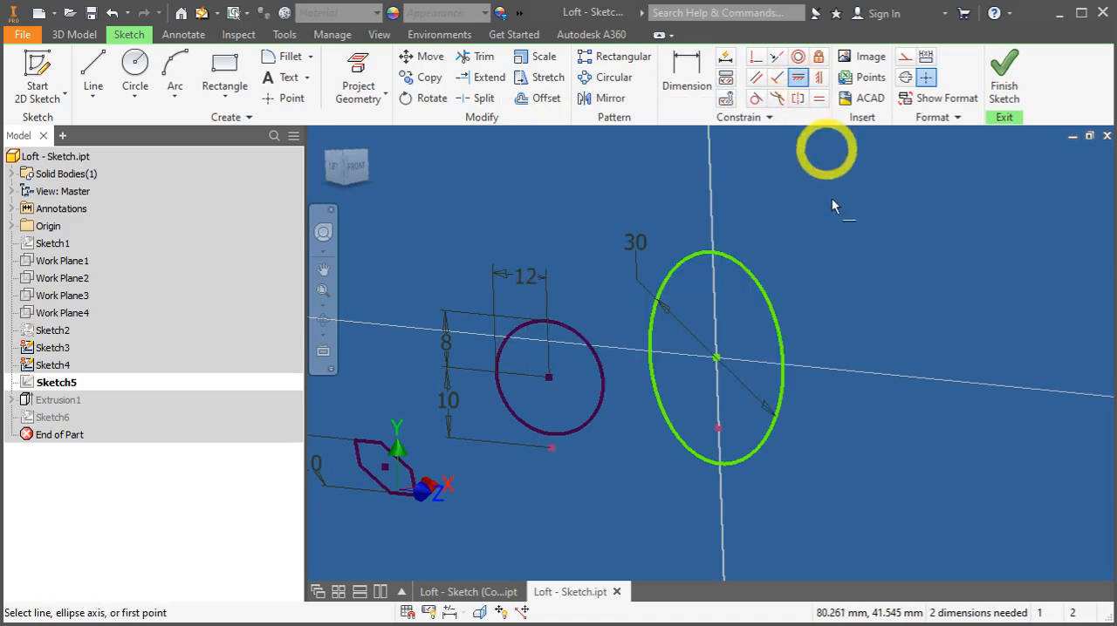
click(715, 358)
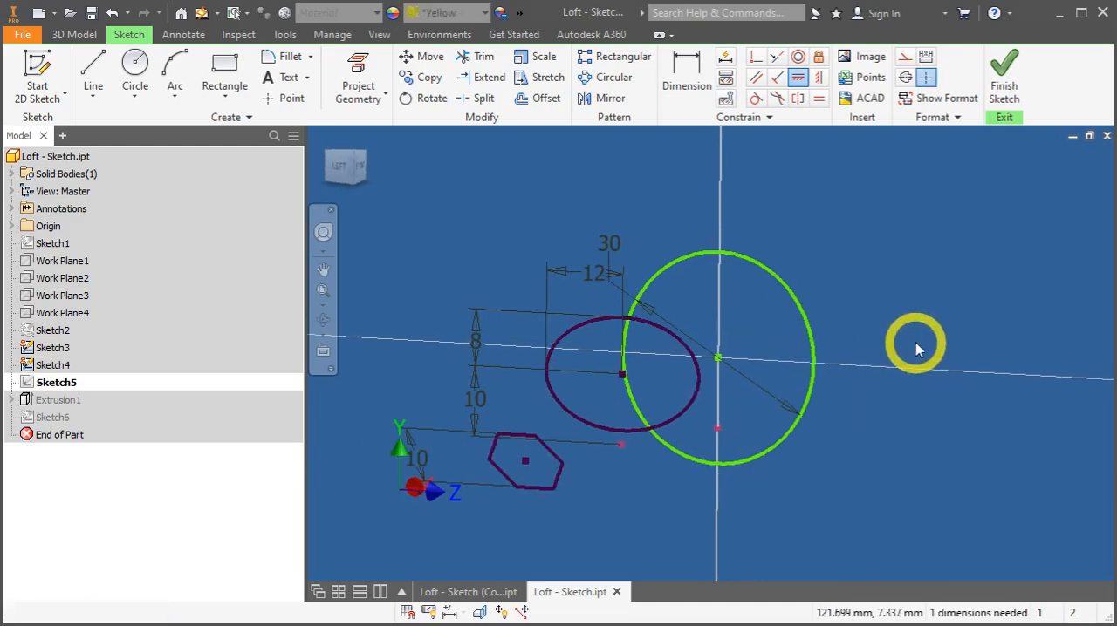
click(686, 77)
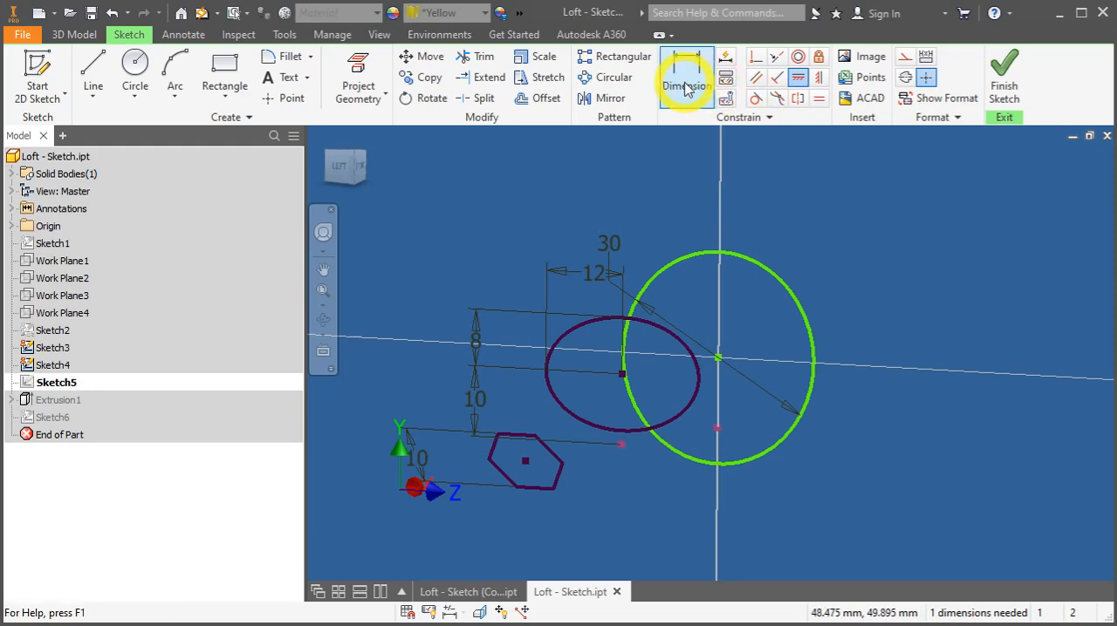
click(686, 77)
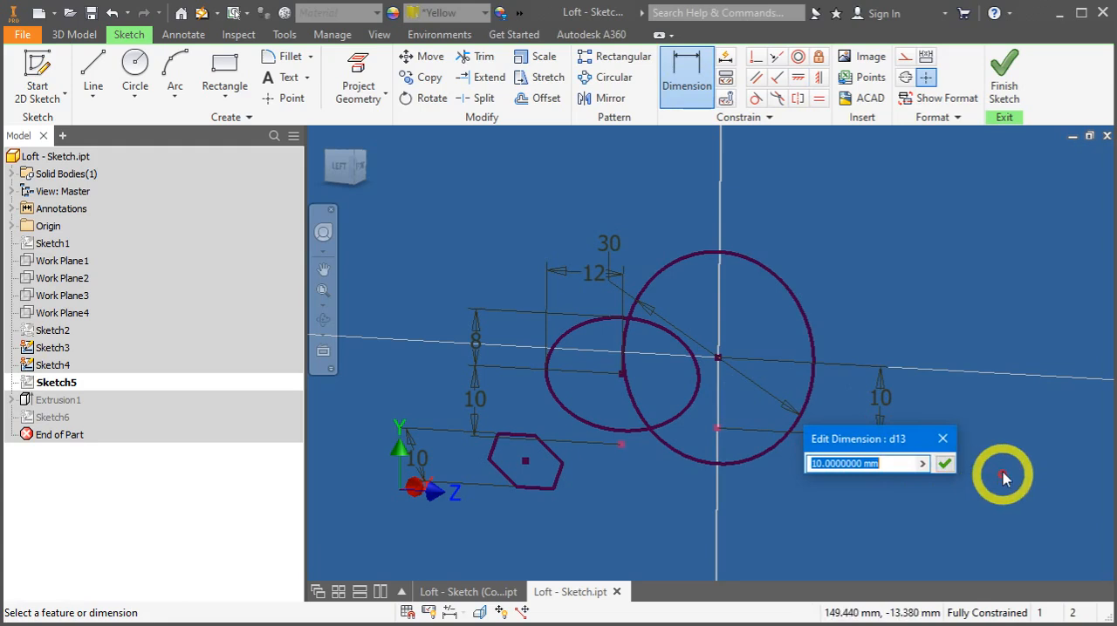
click(945, 463)
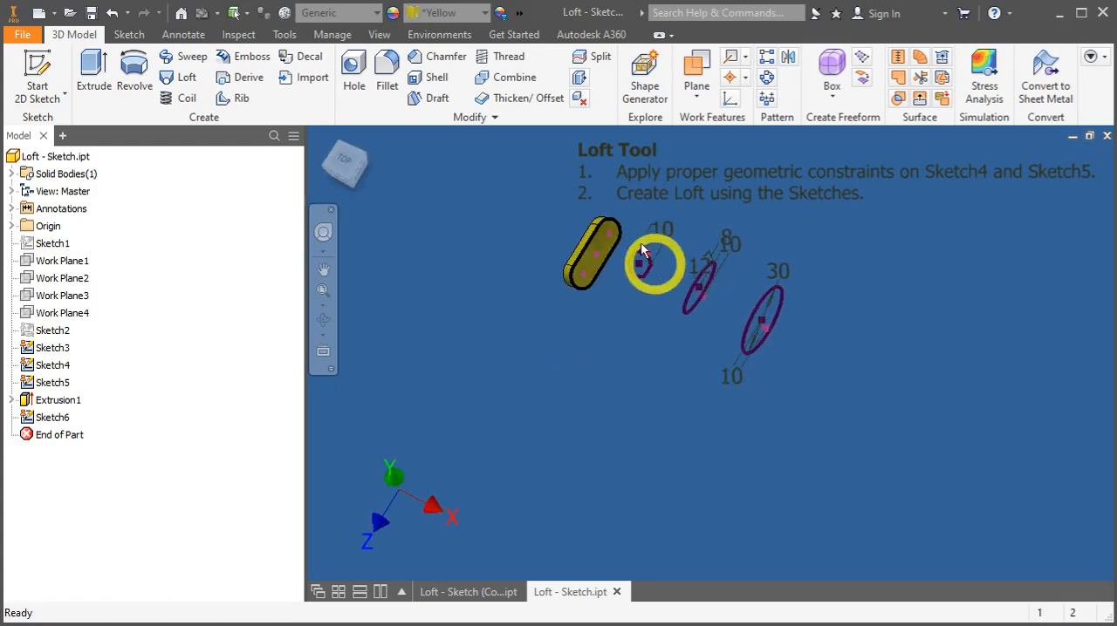
Orbit to show the extrusion and all three profile sketches, then start Loft
drag(646, 253, 489, 376)
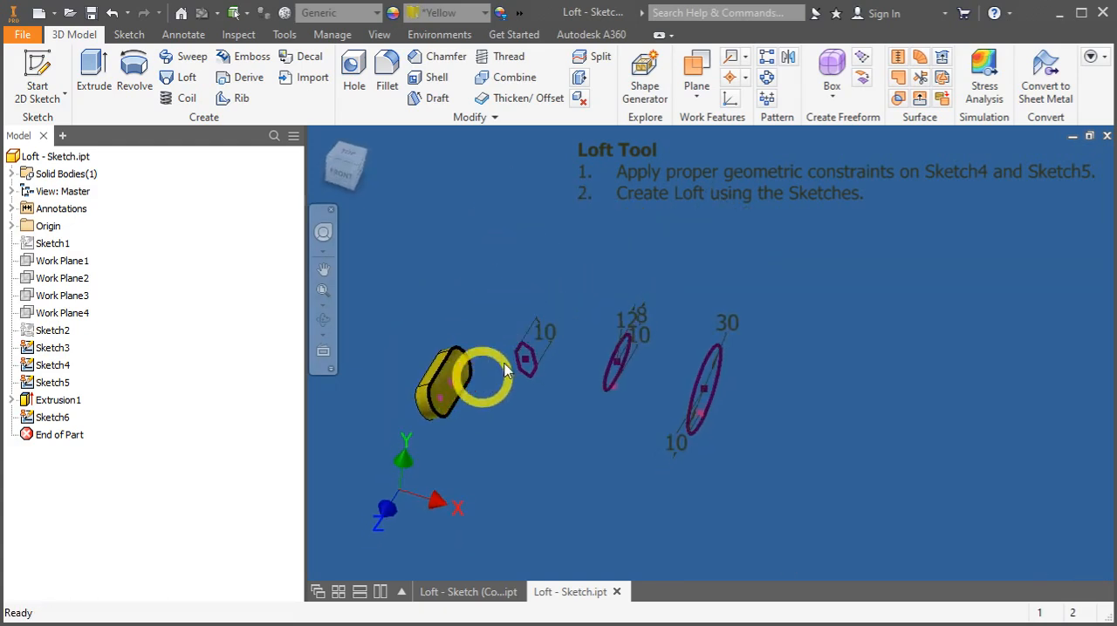
mouse_move(631, 371)
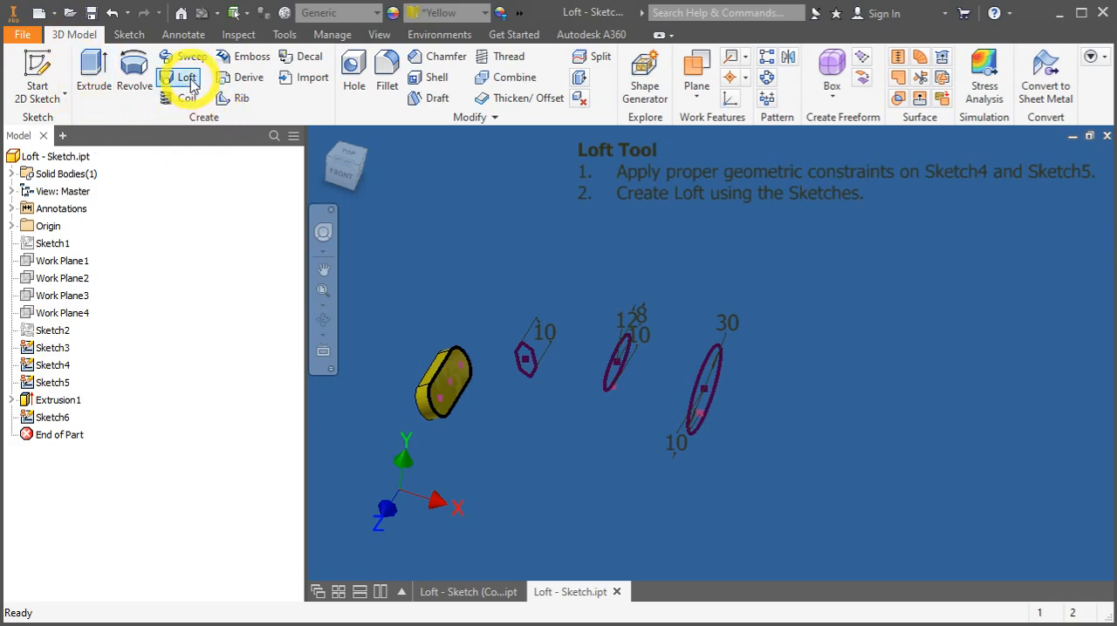
mouse_move(184, 79)
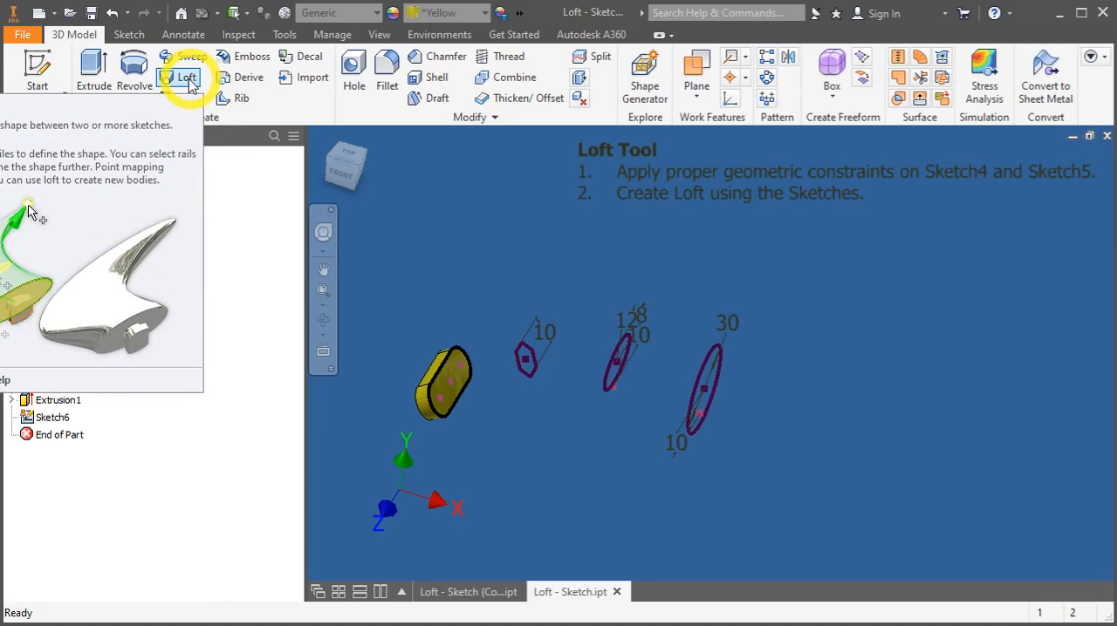
click(180, 76)
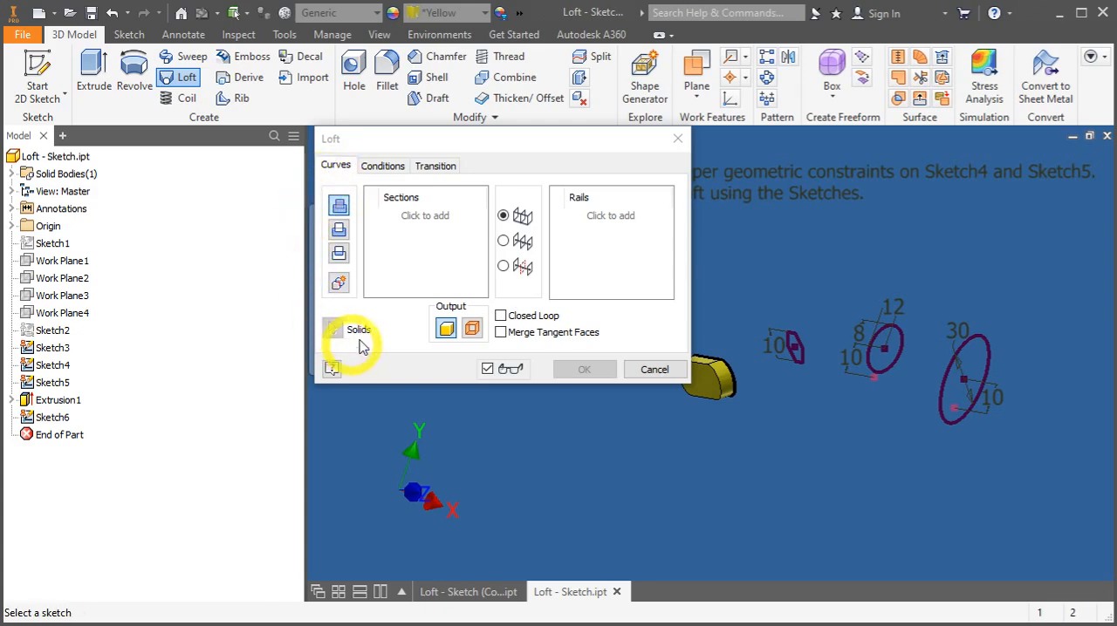
mouse_move(356, 193)
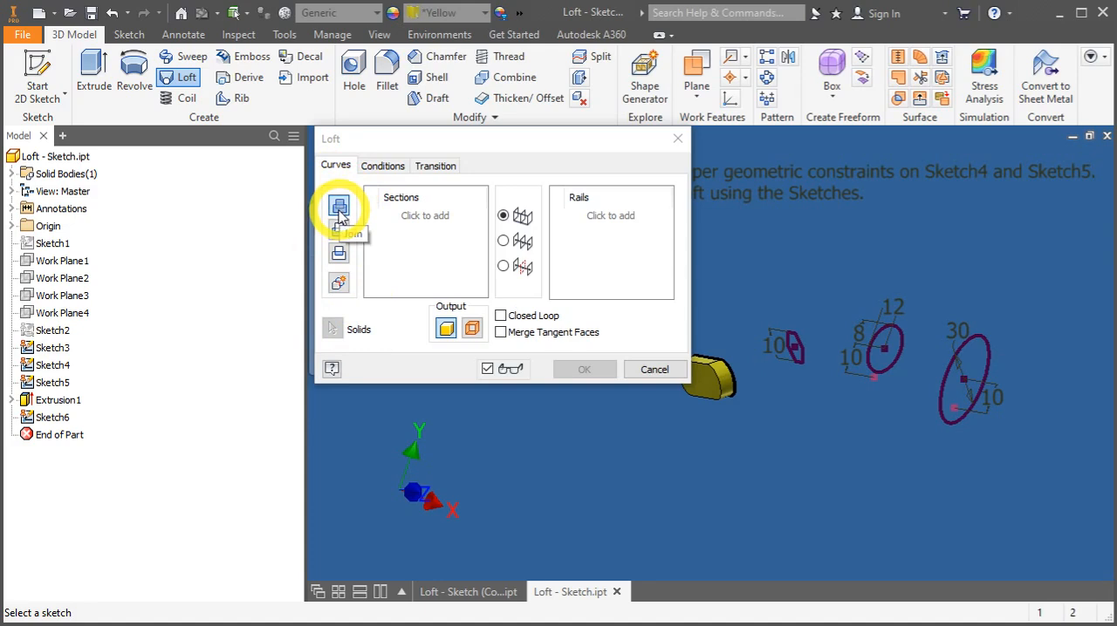
mouse_move(339, 232)
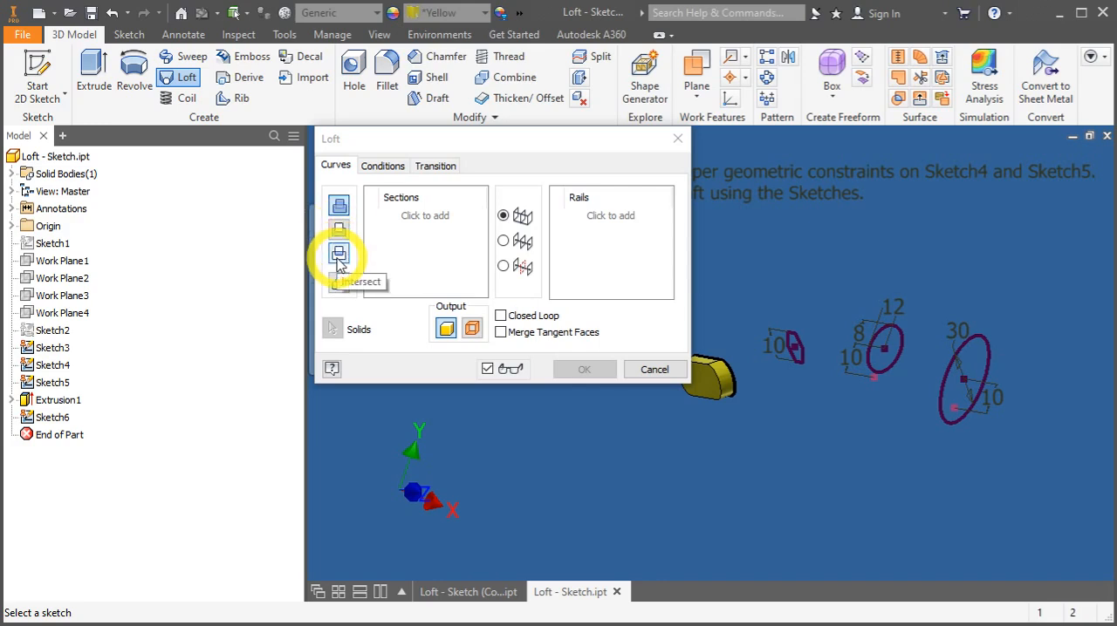
mouse_move(341, 281)
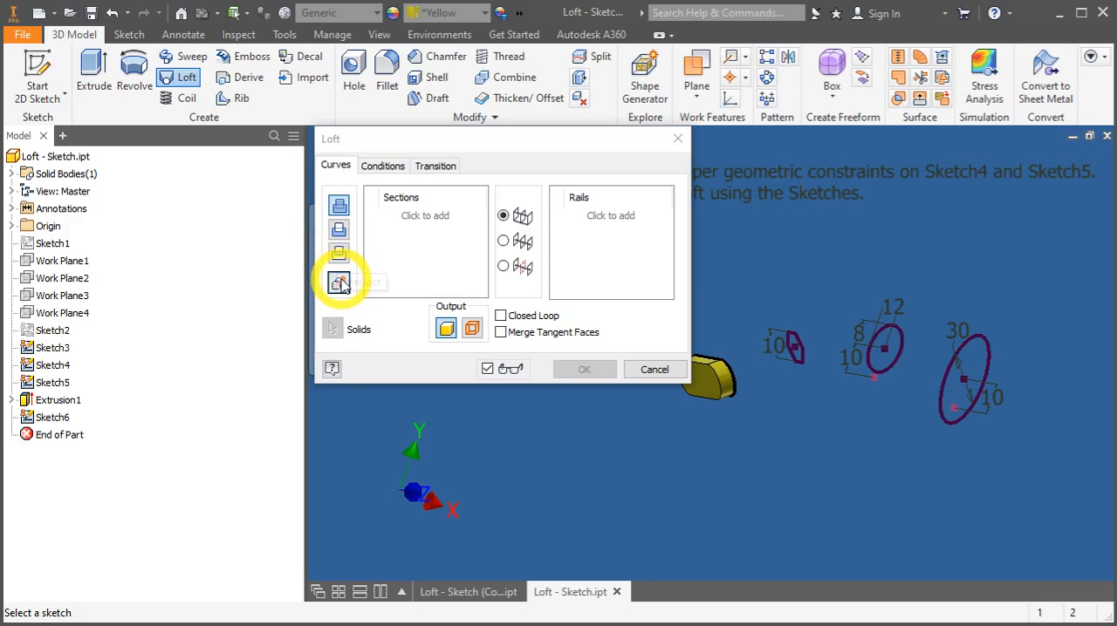
mouse_move(338, 282)
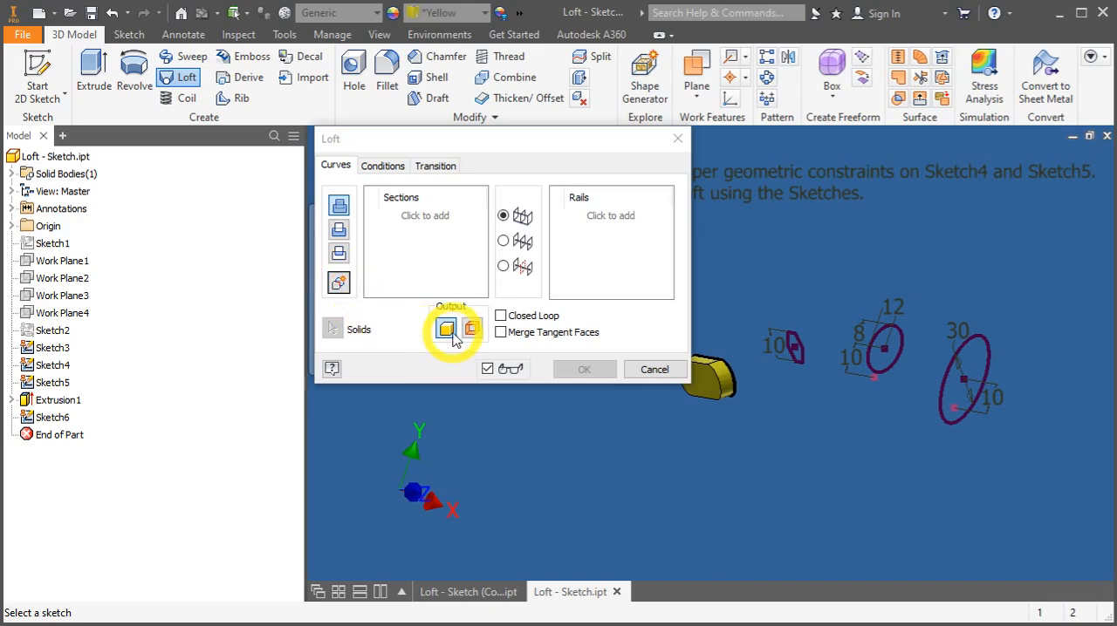
mouse_move(445, 330)
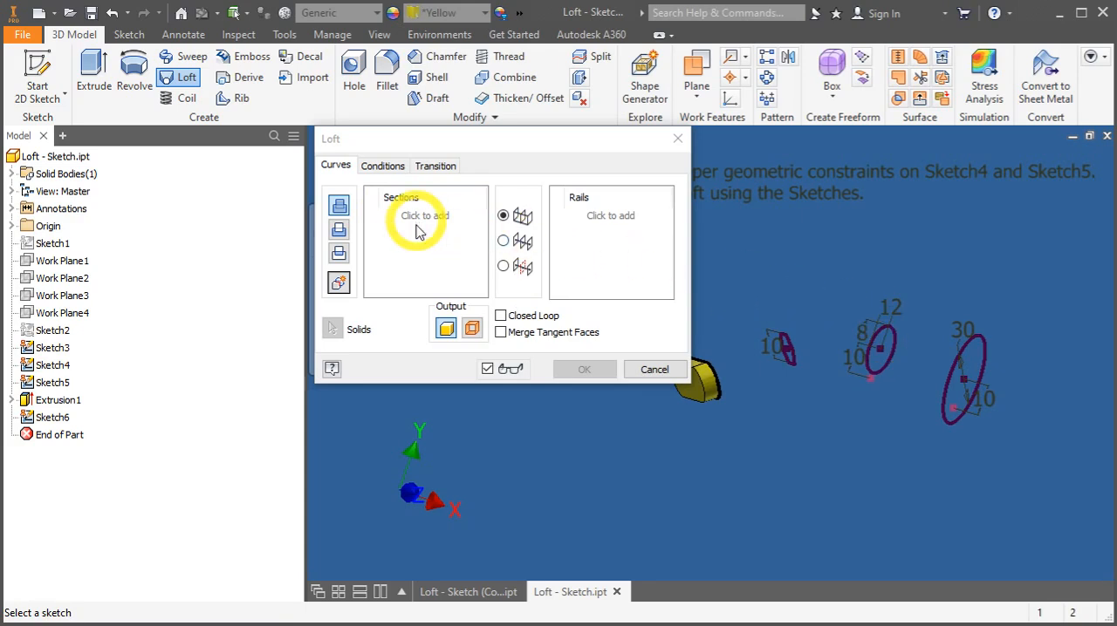
mouse_move(618, 226)
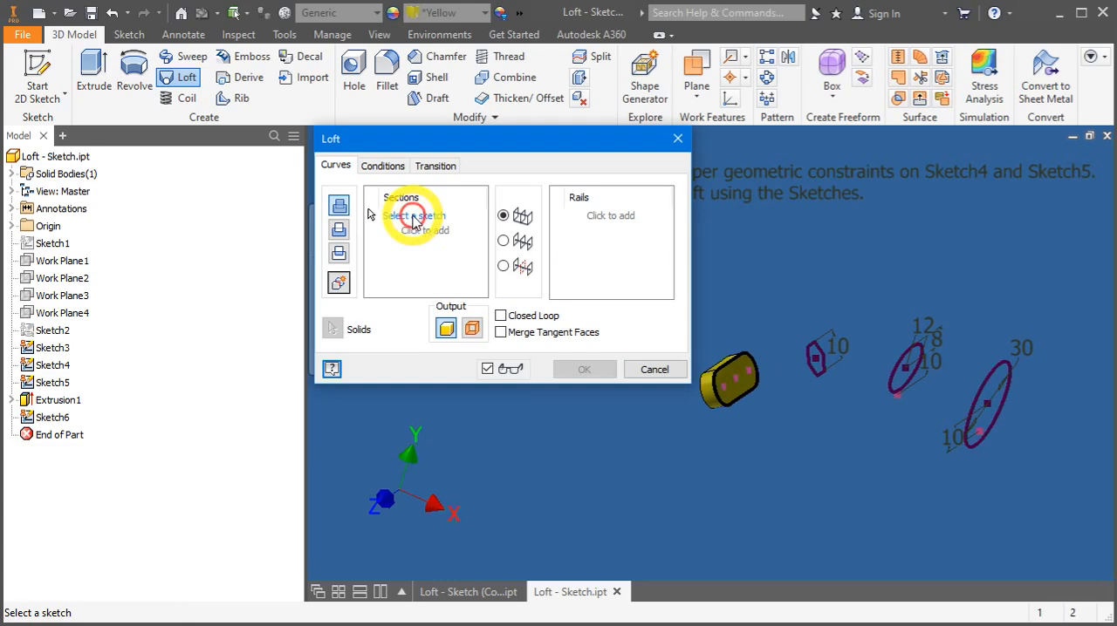
mouse_move(752, 395)
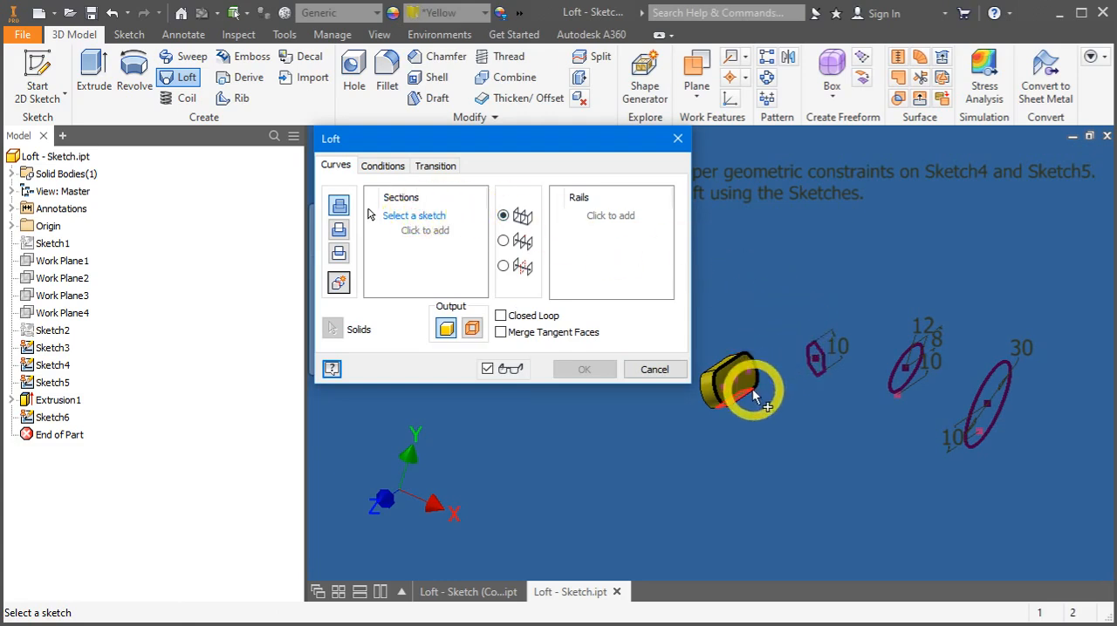
Loft through Sketch6, Sketch3, Sketch4 and Sketch5 into a curved tapered solid
click(55, 417)
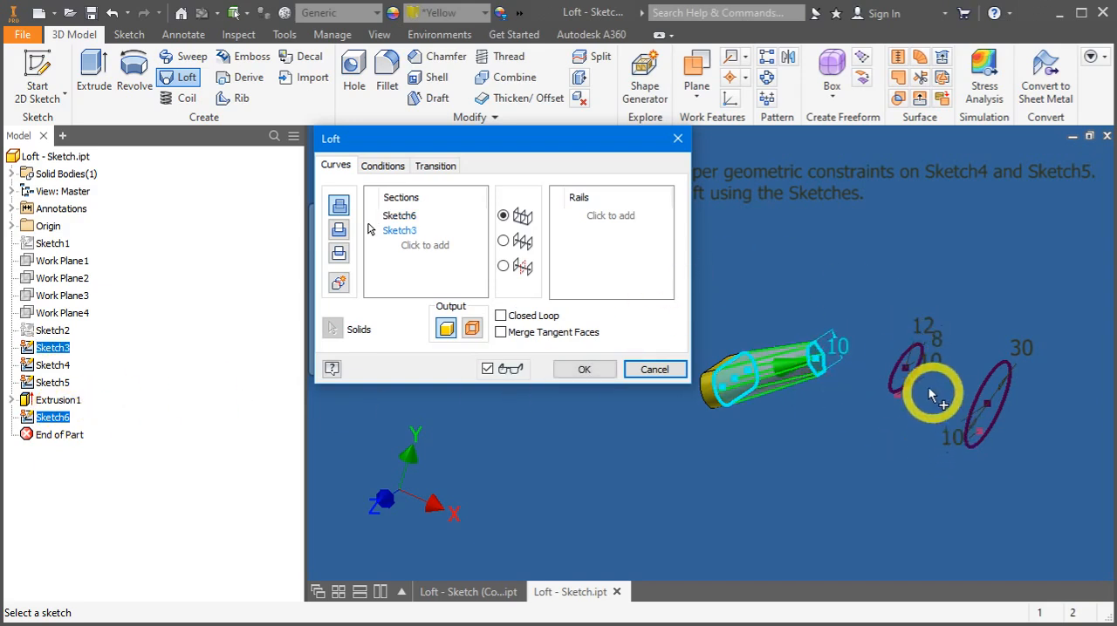
click(934, 393)
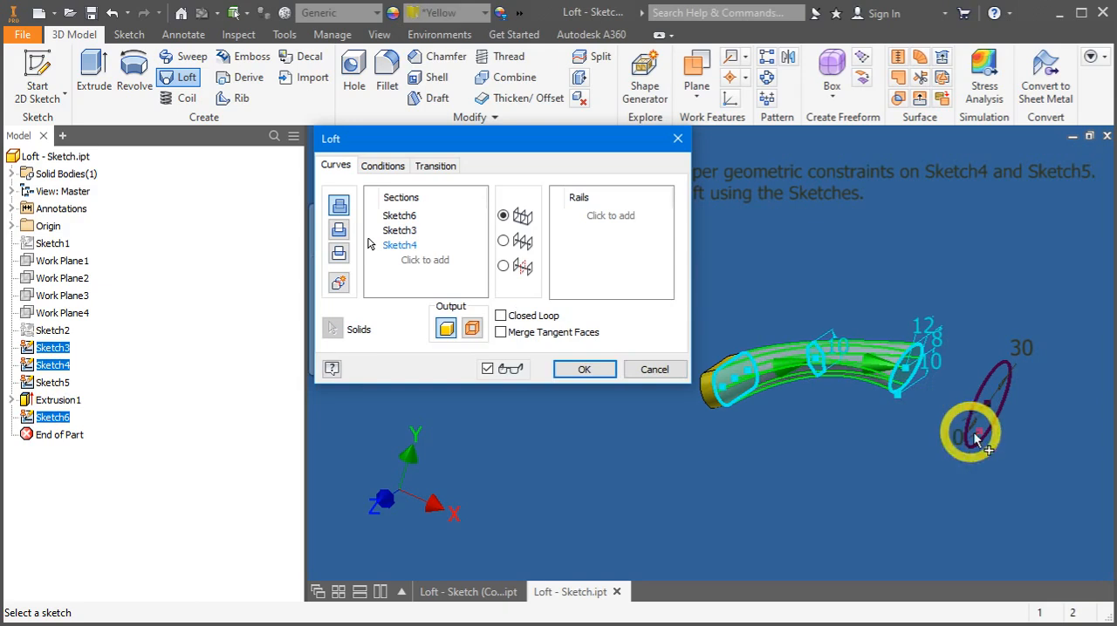
click(971, 432)
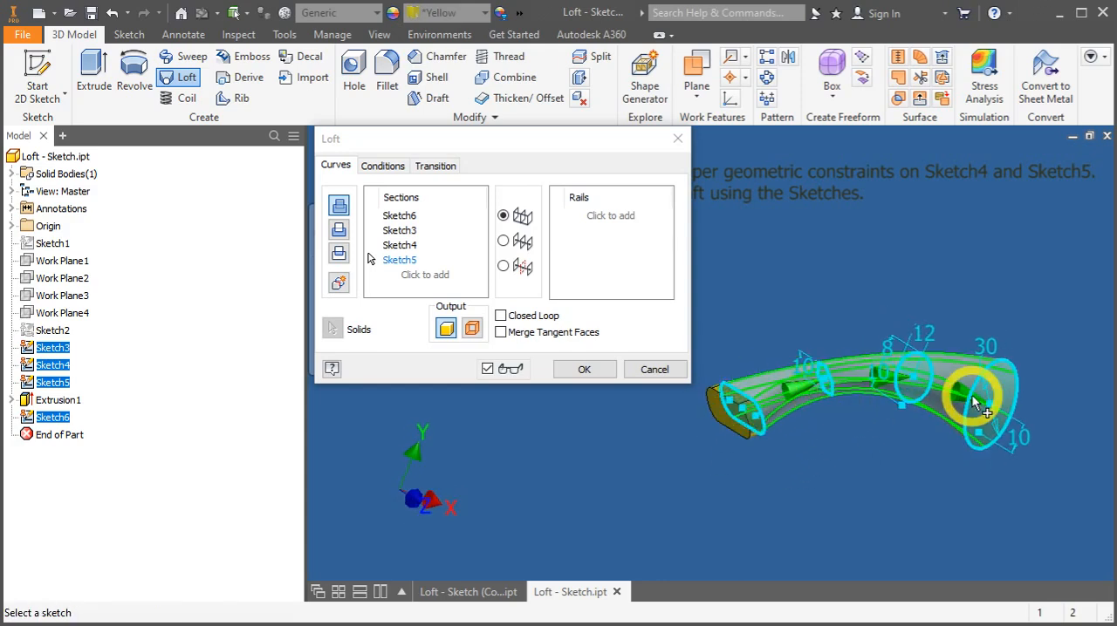
click(583, 369)
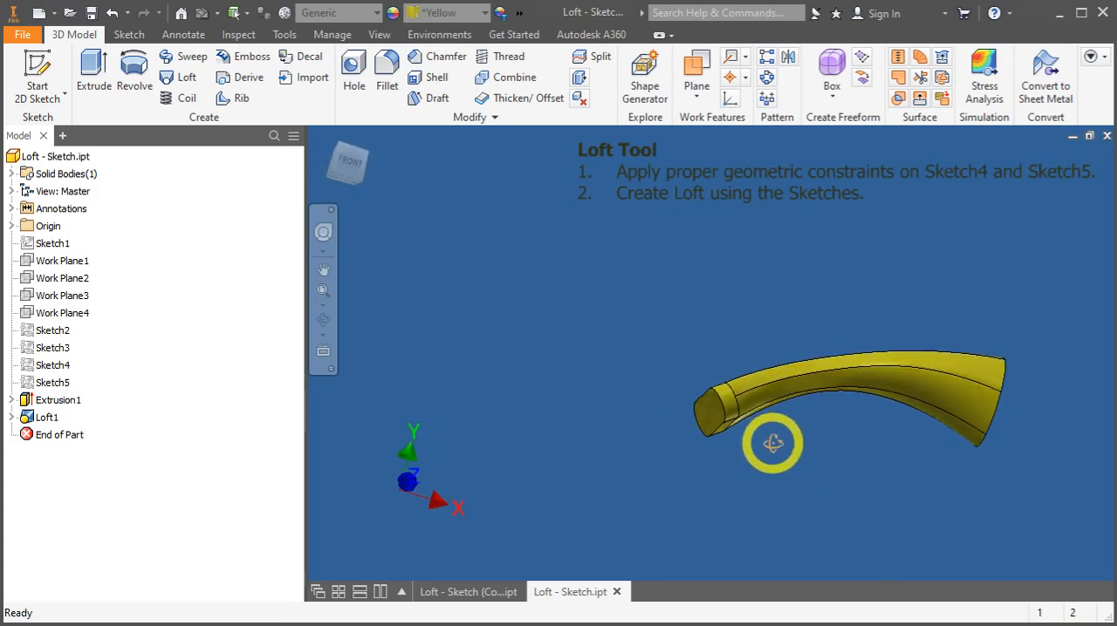
Orbit around the horn-shaped loft and select Loft1 in the browser
drag(772, 443, 781, 436)
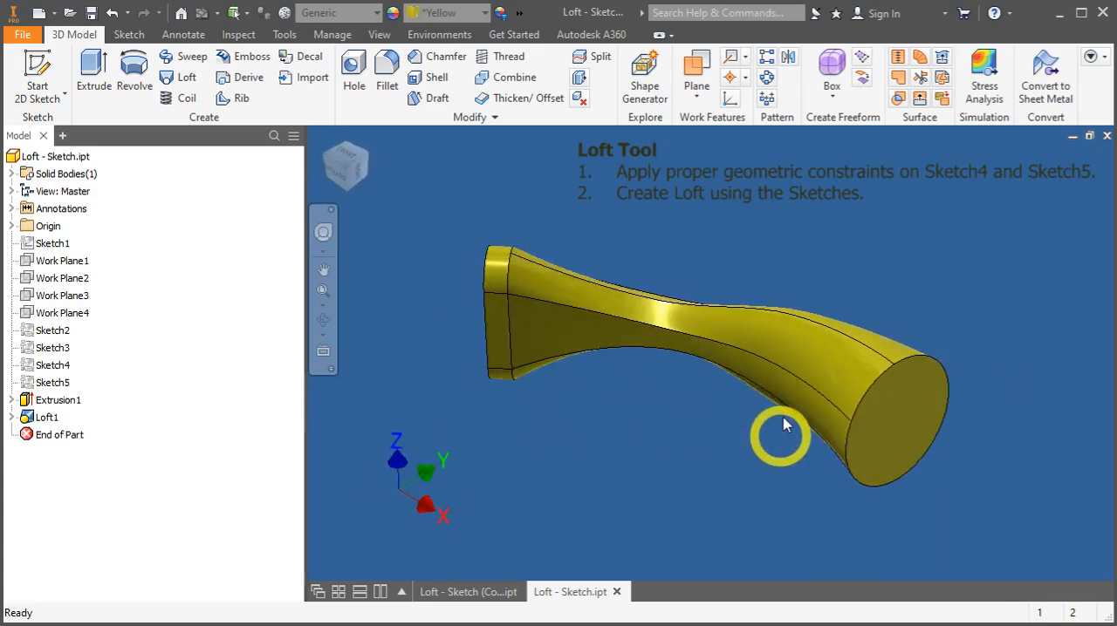
drag(781, 437, 702, 460)
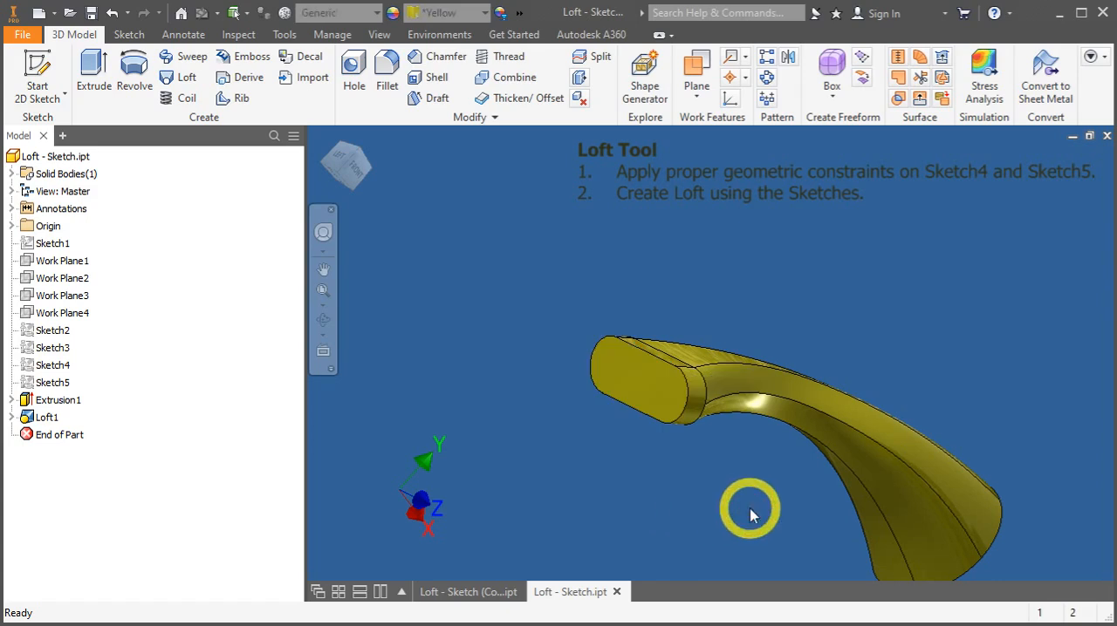
click(45, 417)
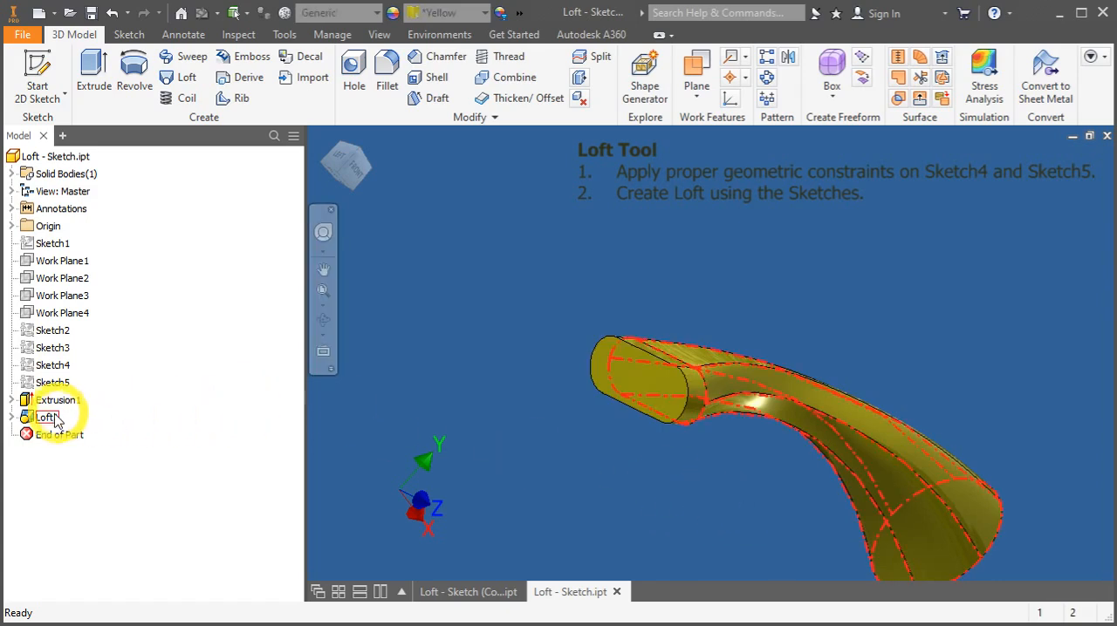
click(46, 417)
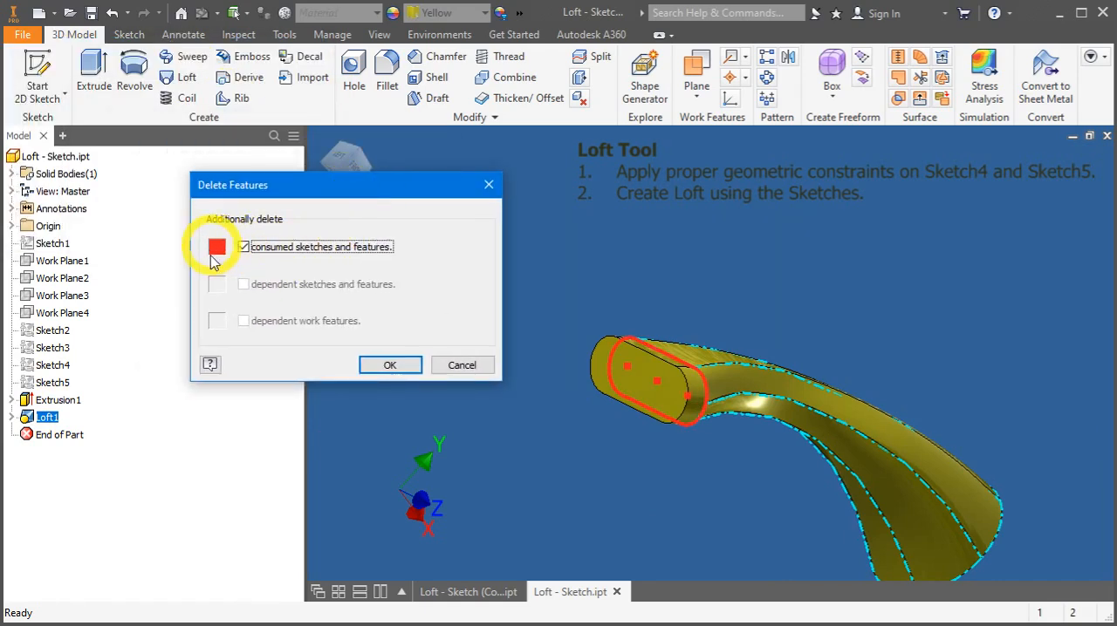
mouse_move(379, 253)
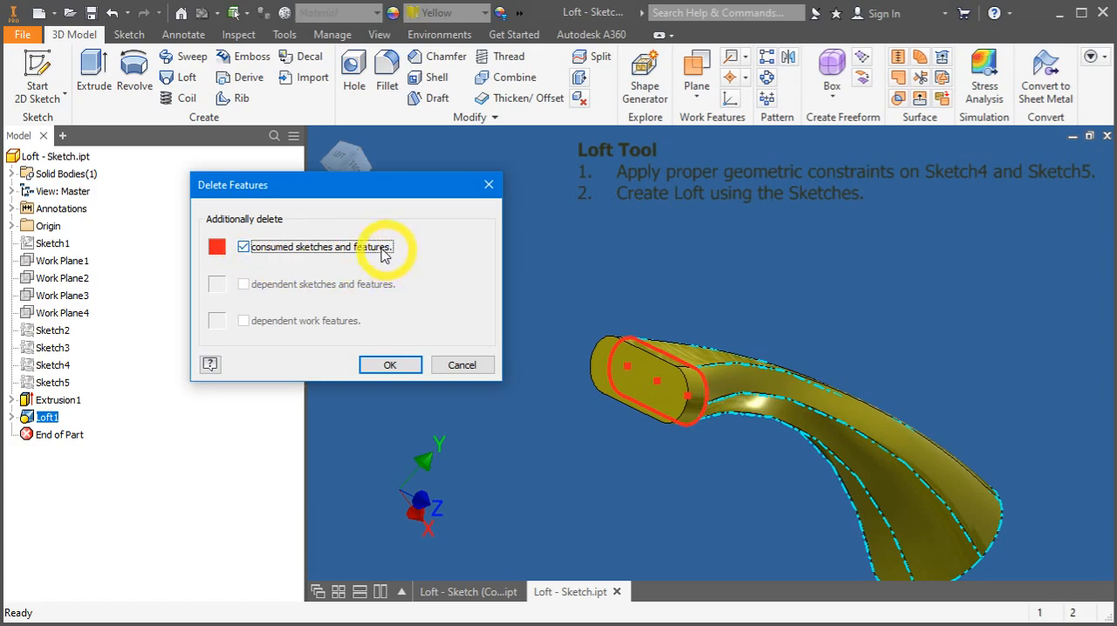
Delete Loft1 with 'consumed sketches and features' unchecked
click(243, 246)
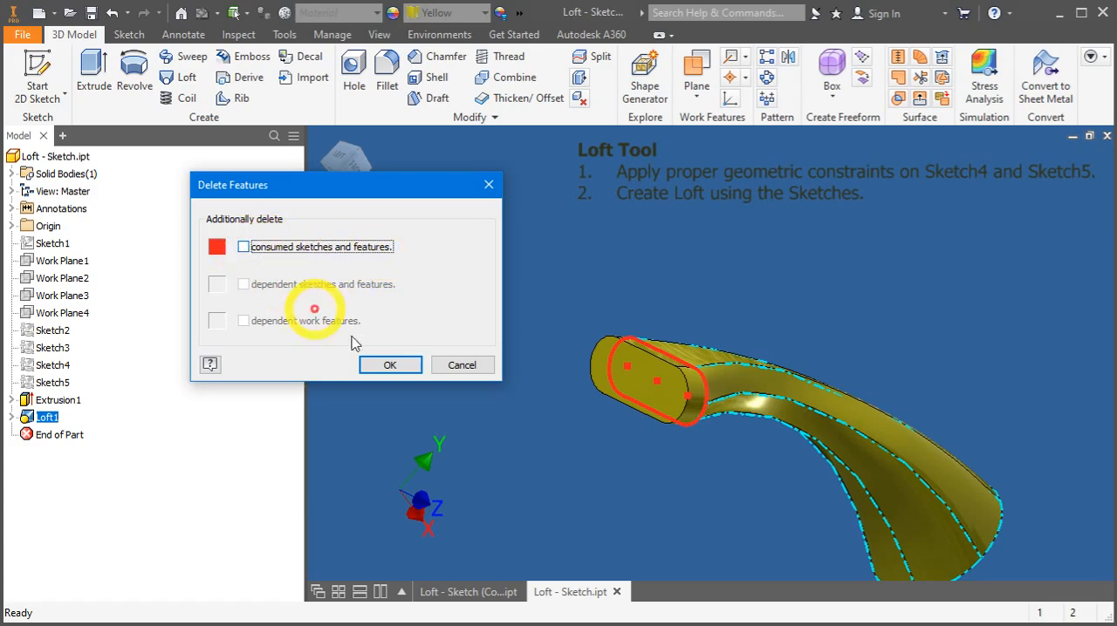
click(390, 364)
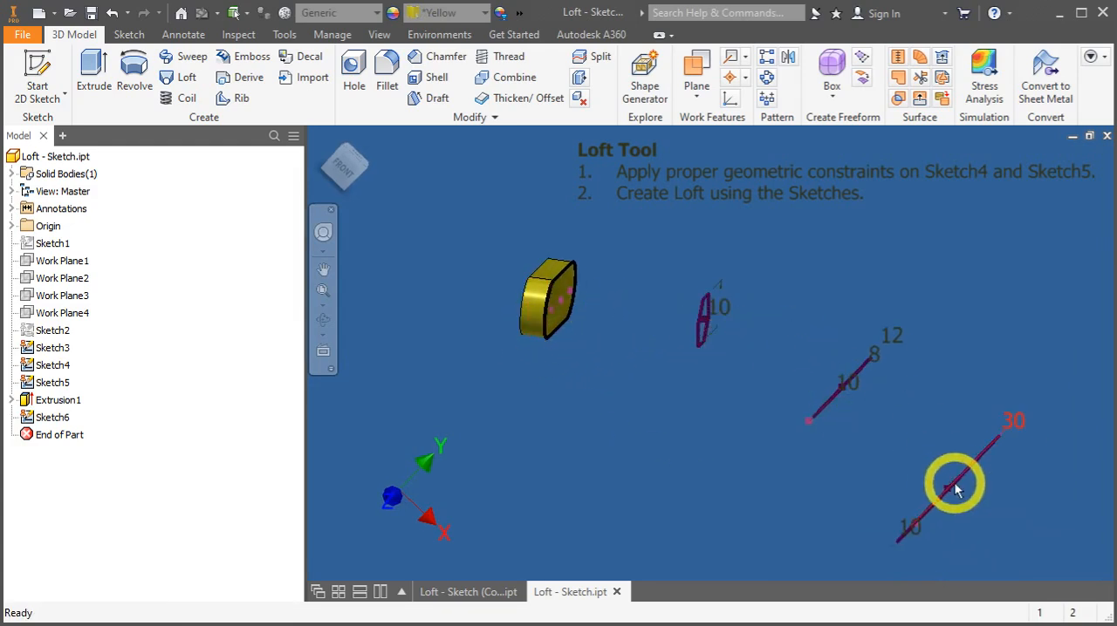
Orbit the view, select Sketch6 on the extrusion end, and right-click it
drag(951, 484, 776, 463)
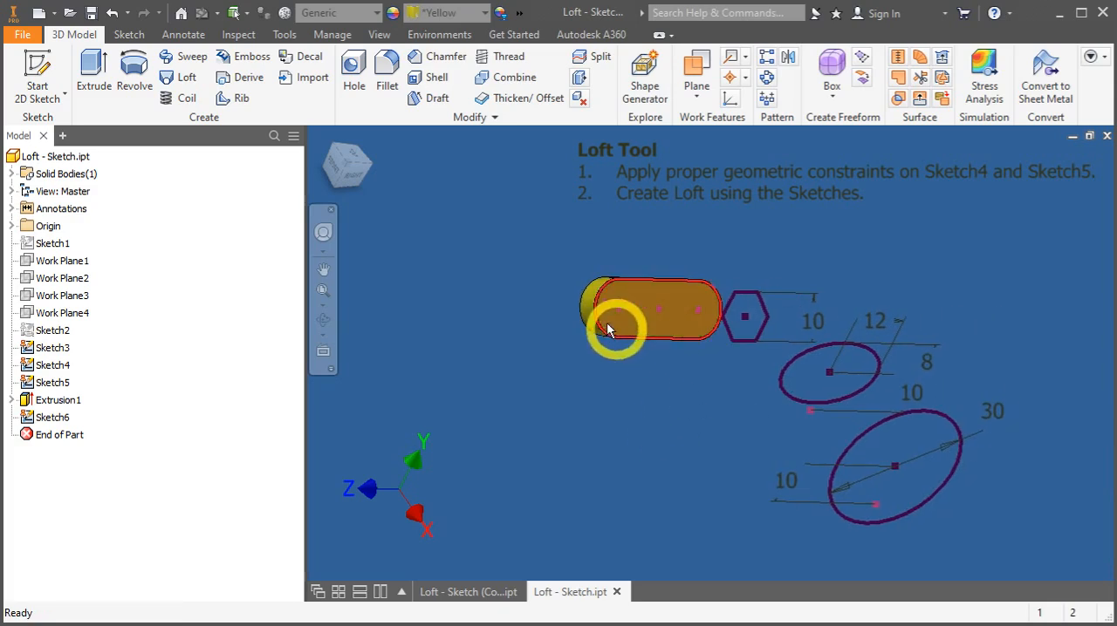
mouse_move(707, 340)
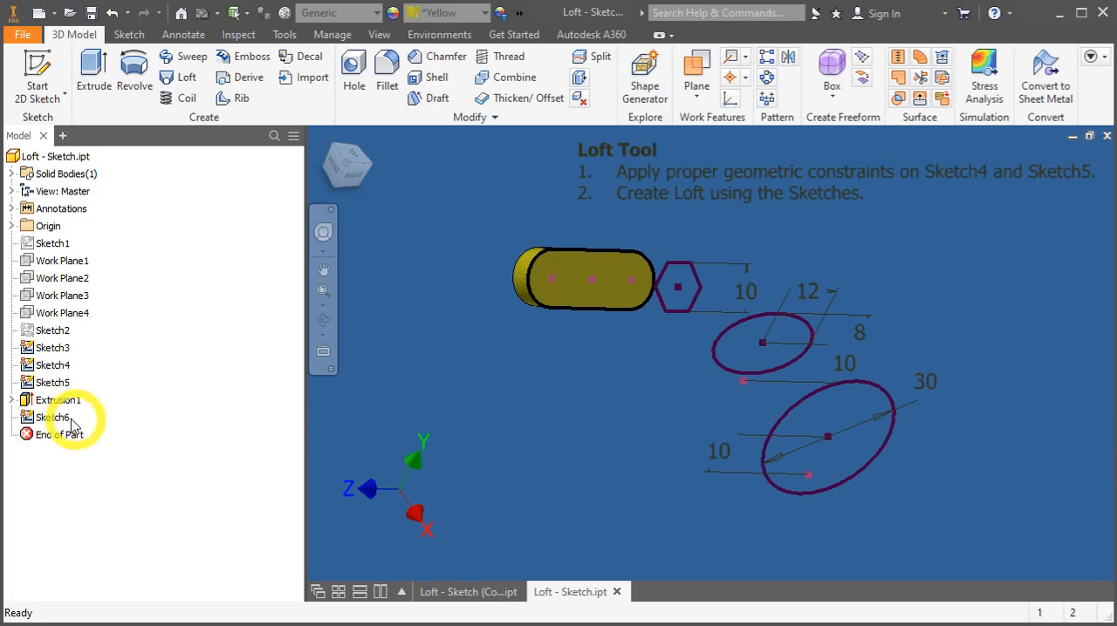
click(55, 417)
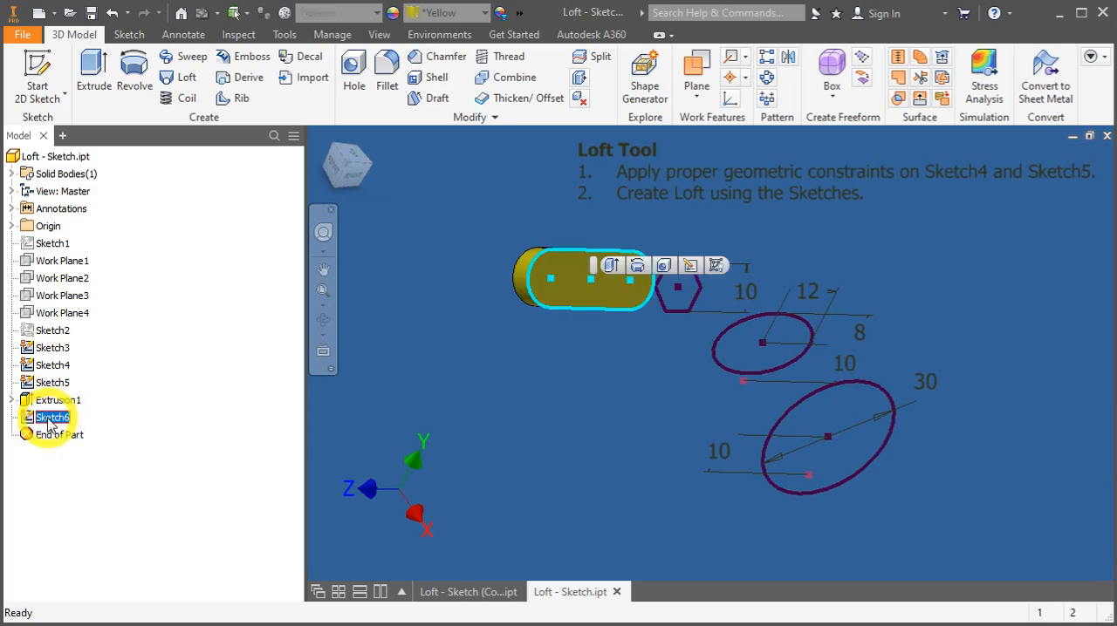
right_click(52, 417)
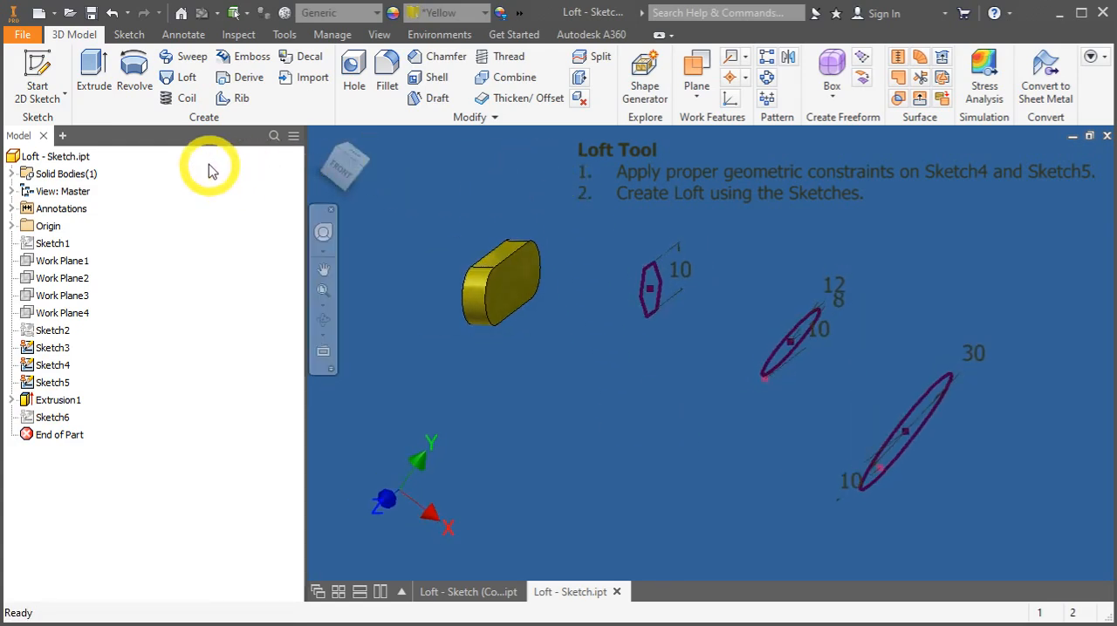
Loft through the extrusion end face, hexagon Sketch3, and circles Sketch4 and Sketch5
click(187, 77)
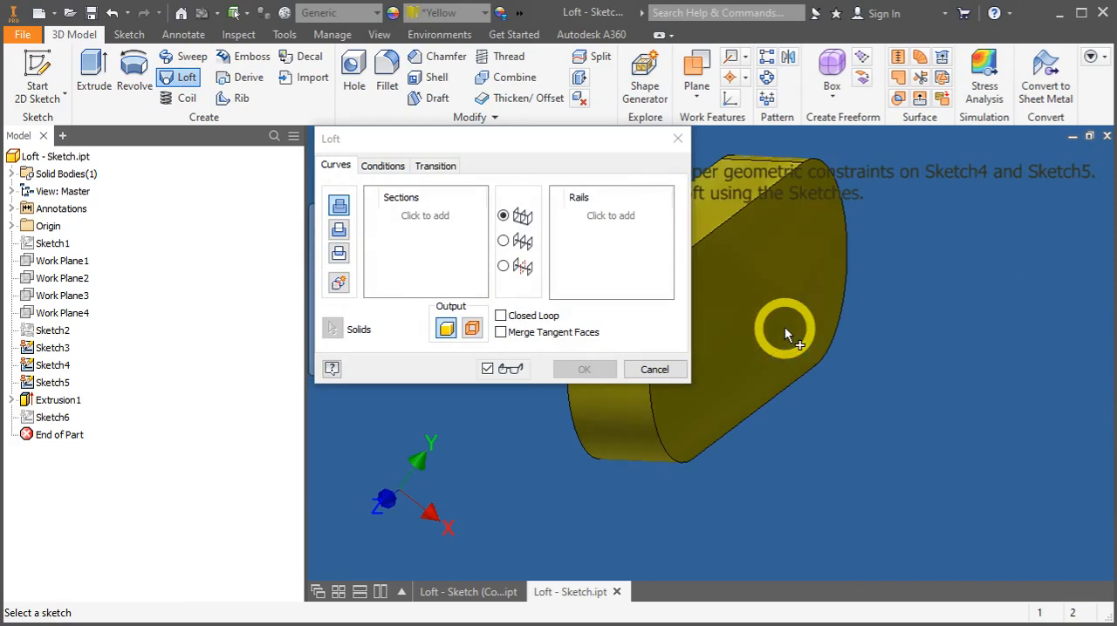
mouse_move(838, 305)
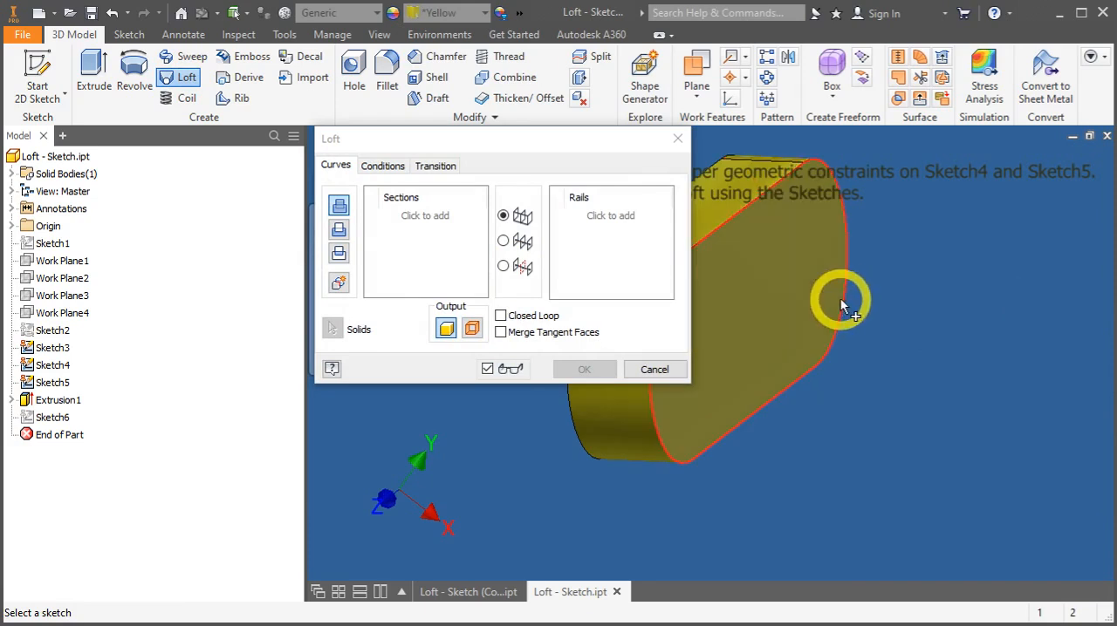
click(842, 306)
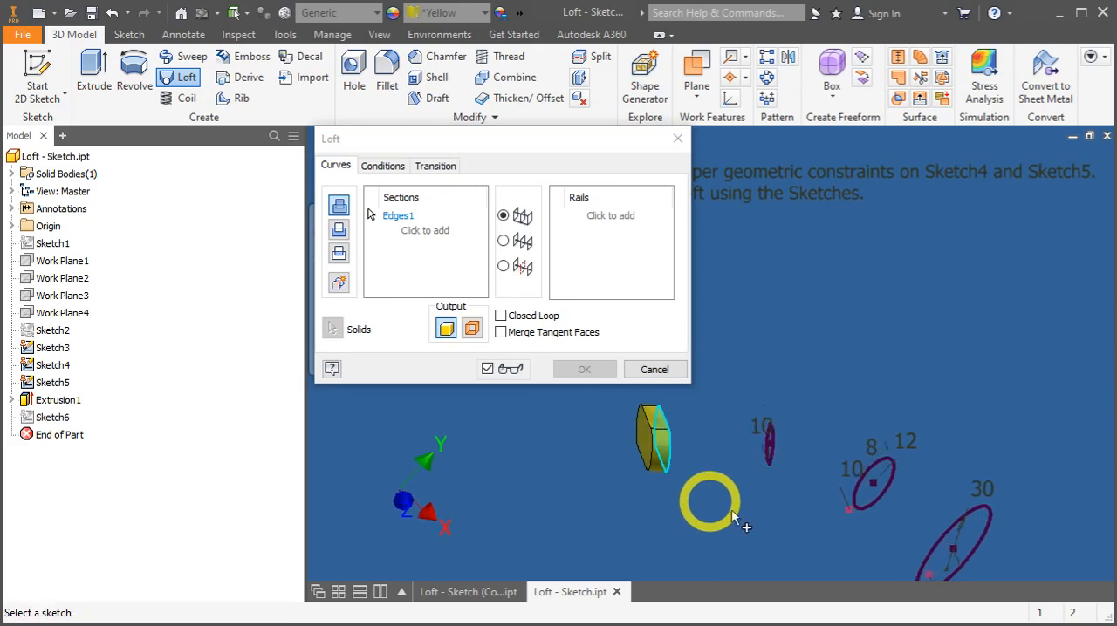
click(710, 502)
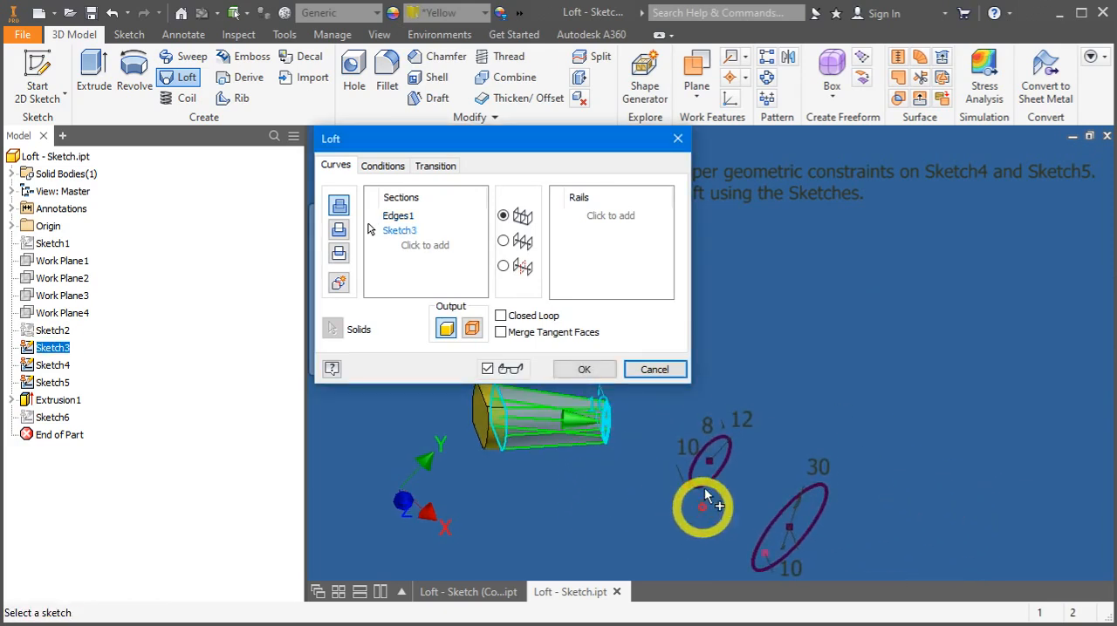
click(702, 506)
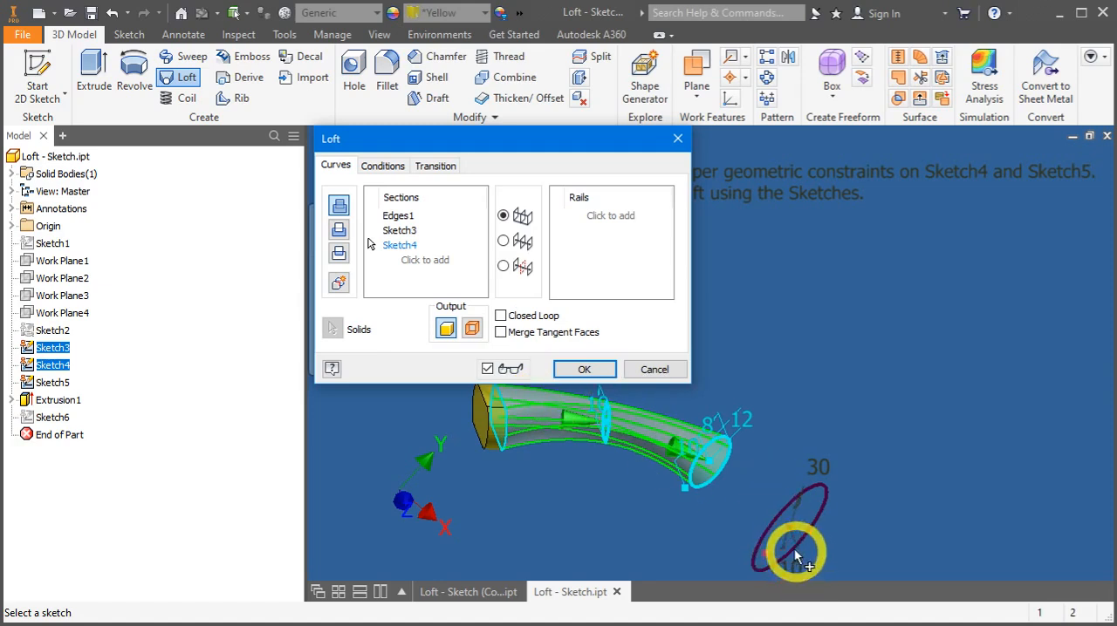
click(790, 549)
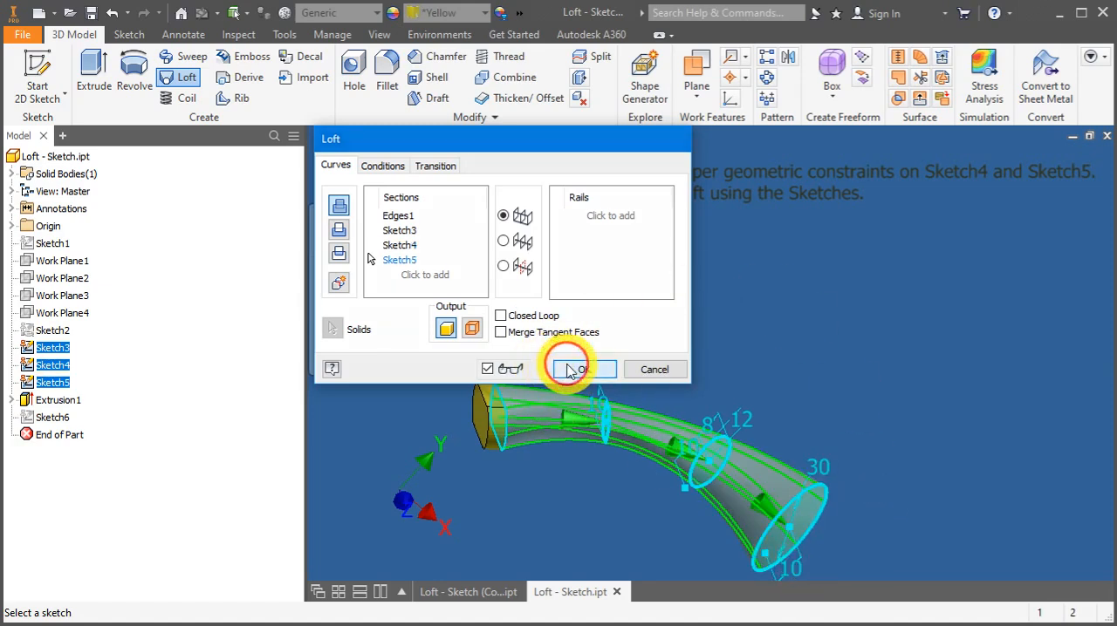